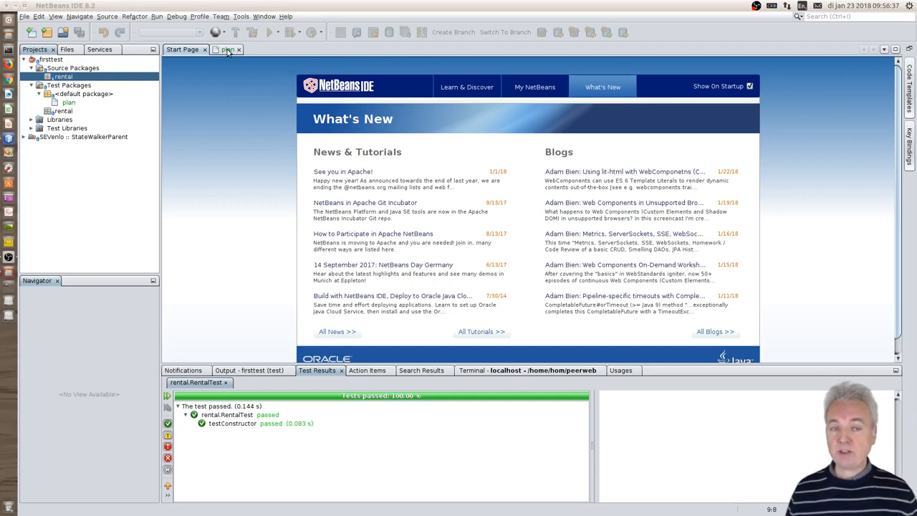
Step: Switch to the plan notes document for the test-driven Rental class
click(228, 49)
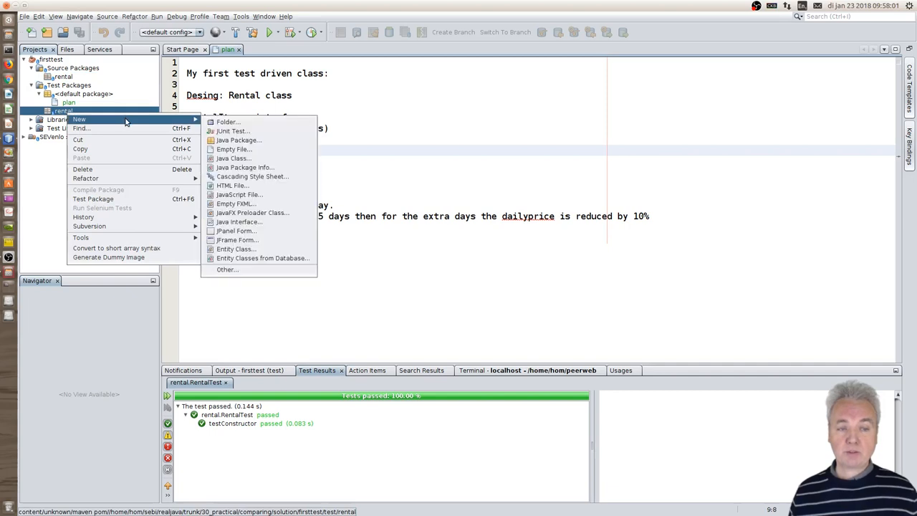
Step: Start a new JUnit test named RentalTest in the rental test package
click(232, 131)
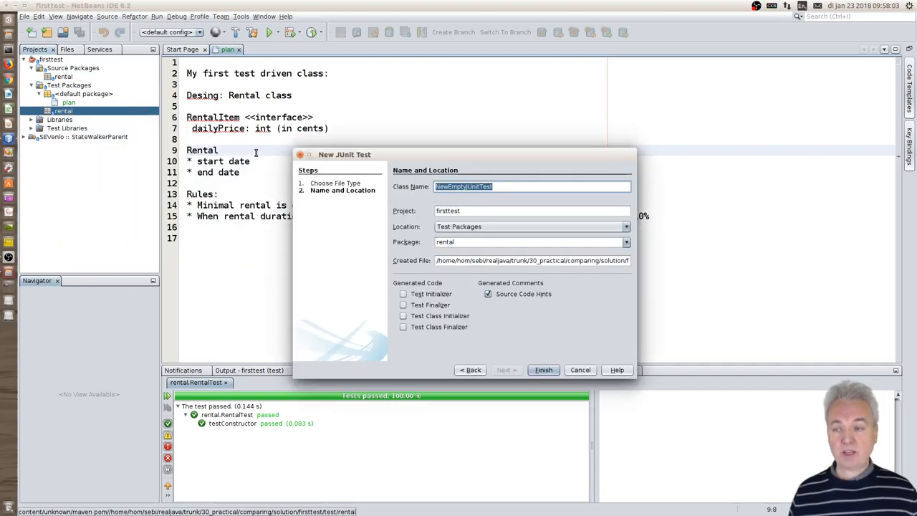
mouse_move(380, 177)
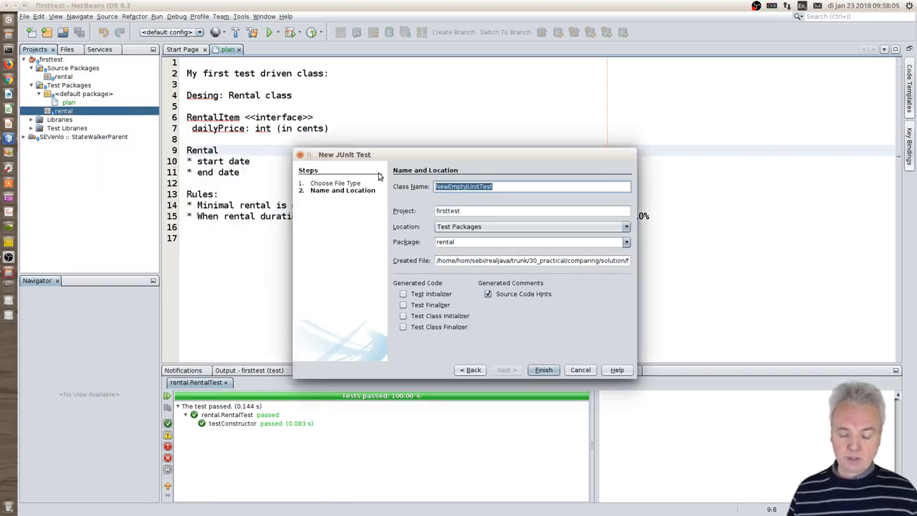
text(Rental)
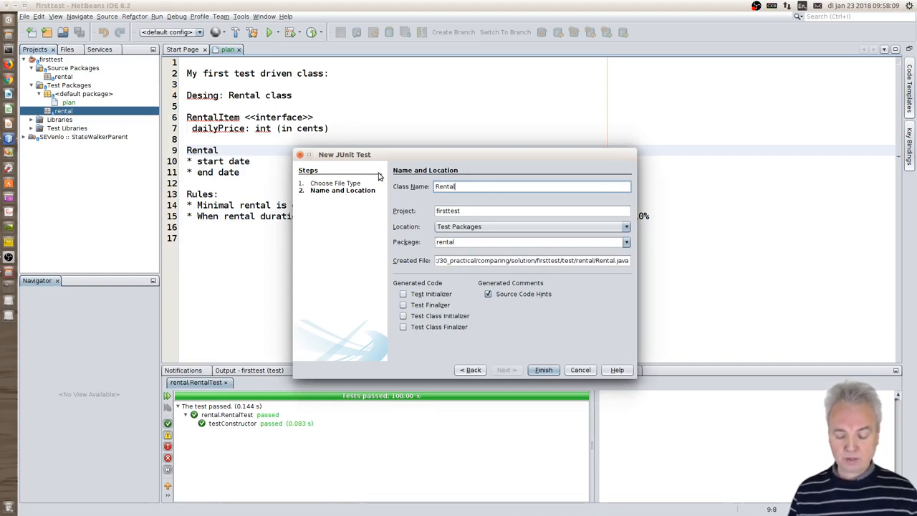
text(Test)
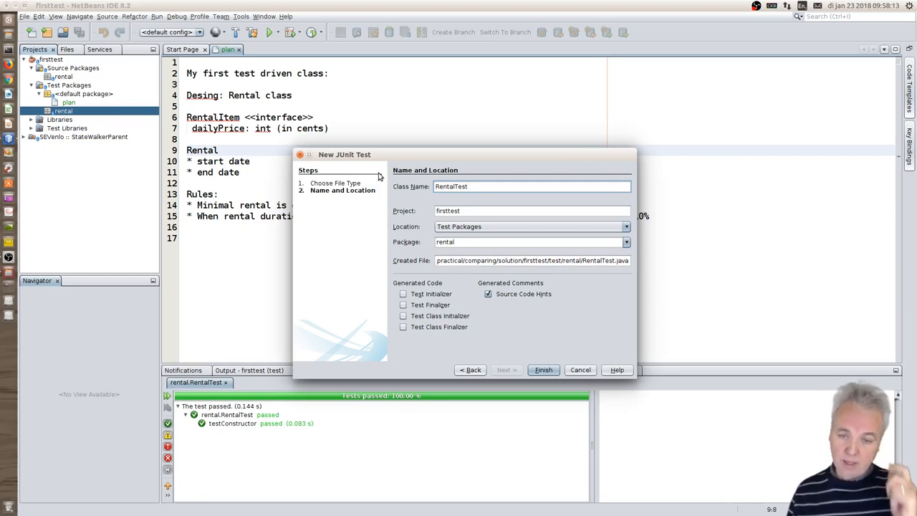
mouse_move(482, 270)
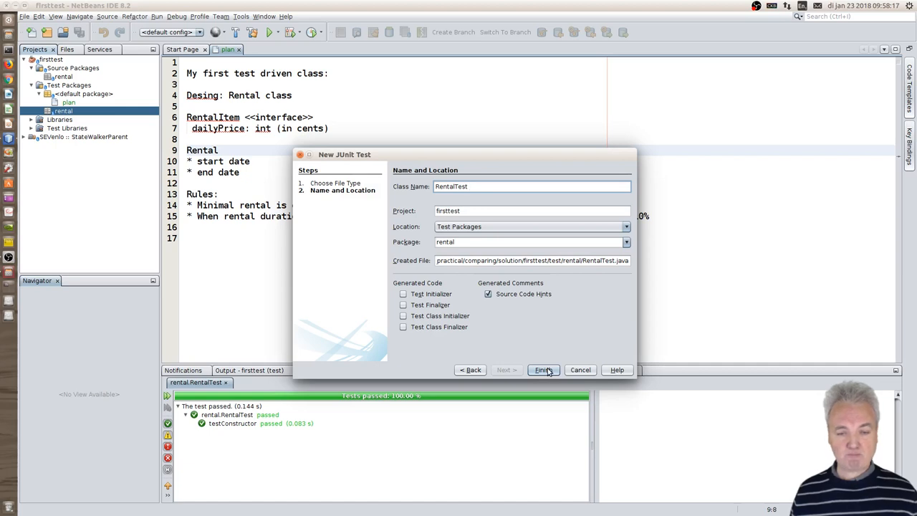
click(542, 370)
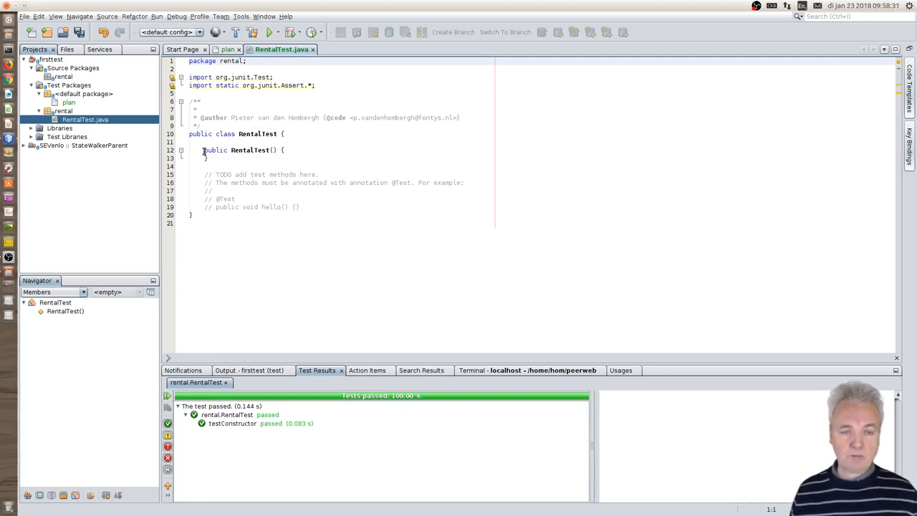
drag(203, 150, 316, 207)
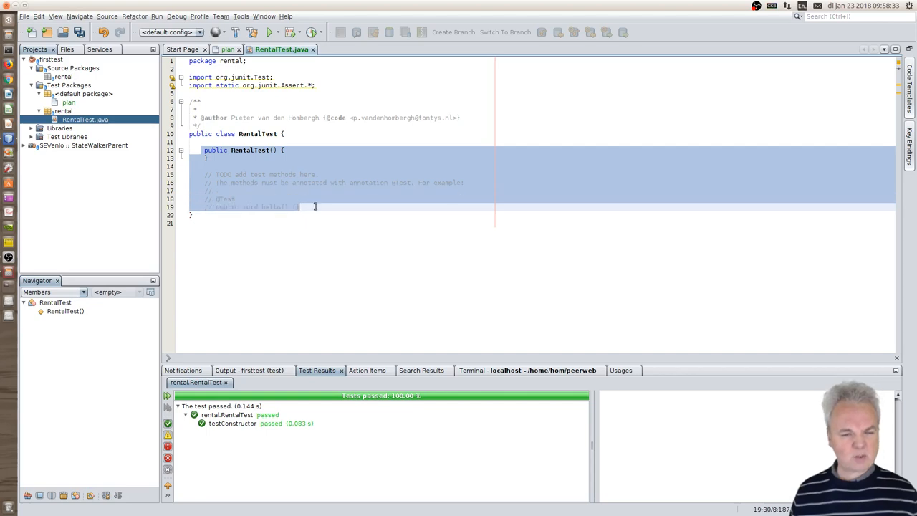
key(Delete)
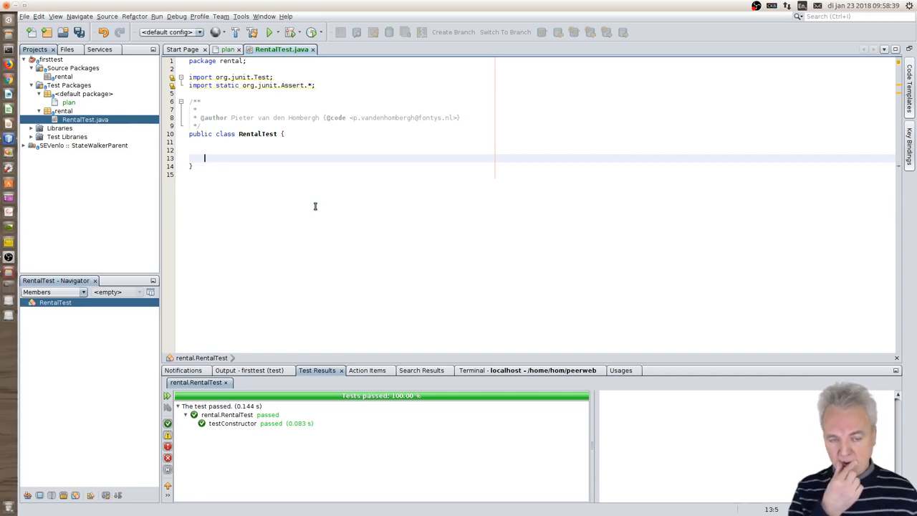
text(jt)
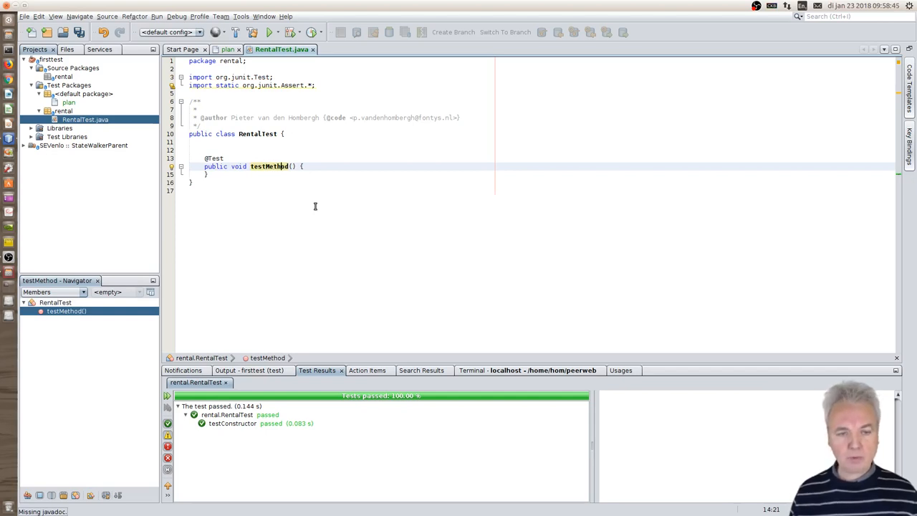
key(BackSpace)
text(OneDay)
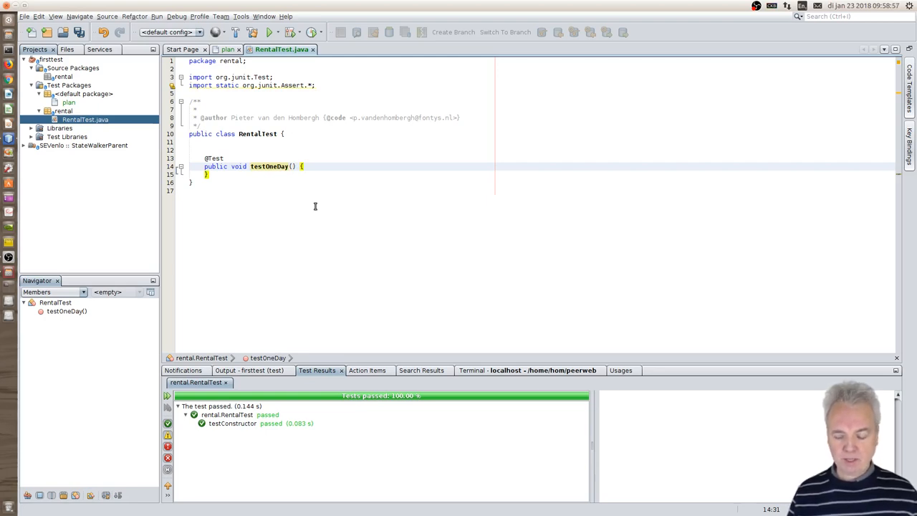
Step: Declare 'RentalItem item;' on a new line inside testOneDay
key(Return)
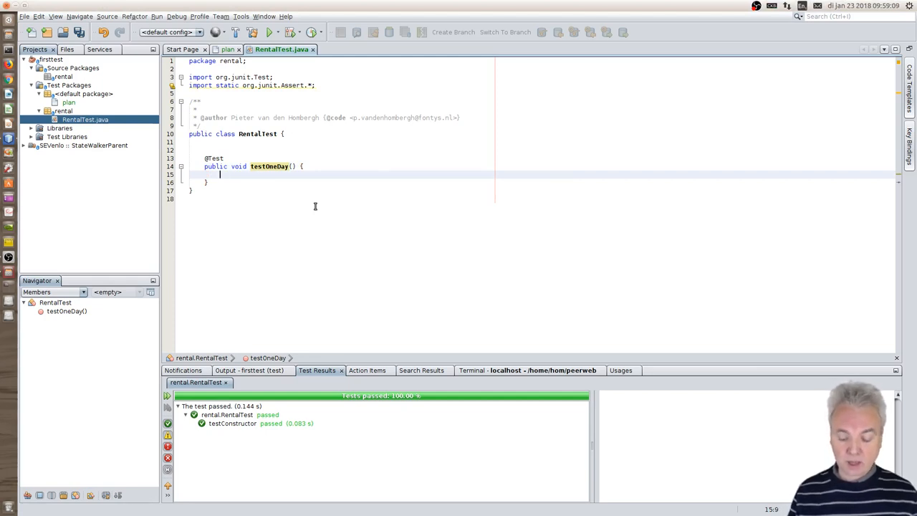
text(RentalItem item)
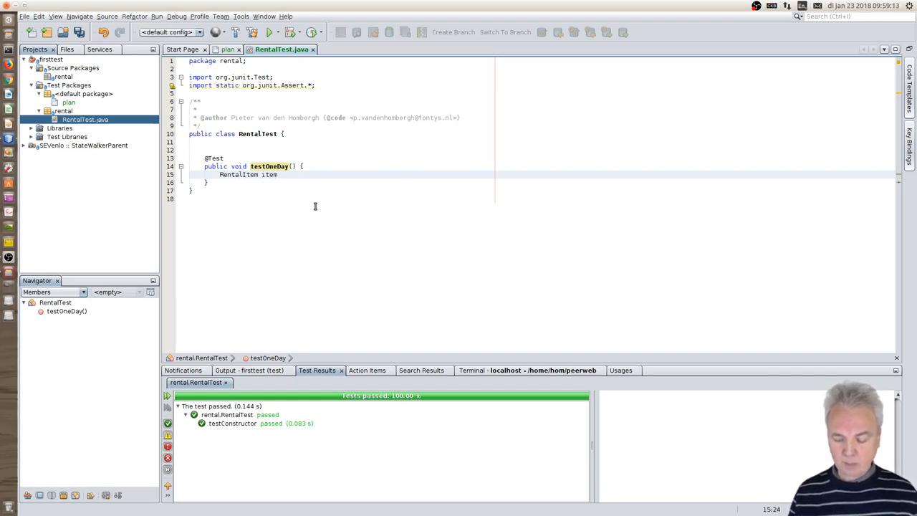
text(;)
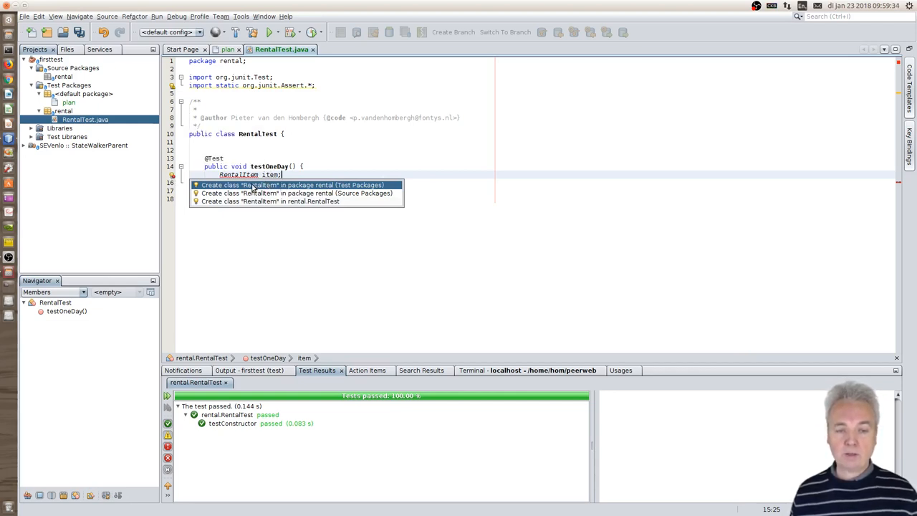
mouse_move(351, 193)
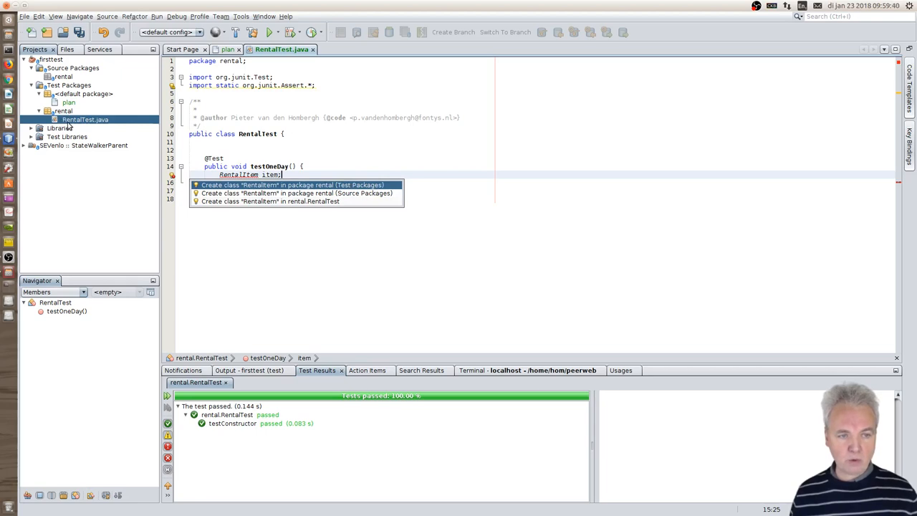
Step: Create class RentalItem in the rental source package via the hint, then return to RentalTest
click(270, 201)
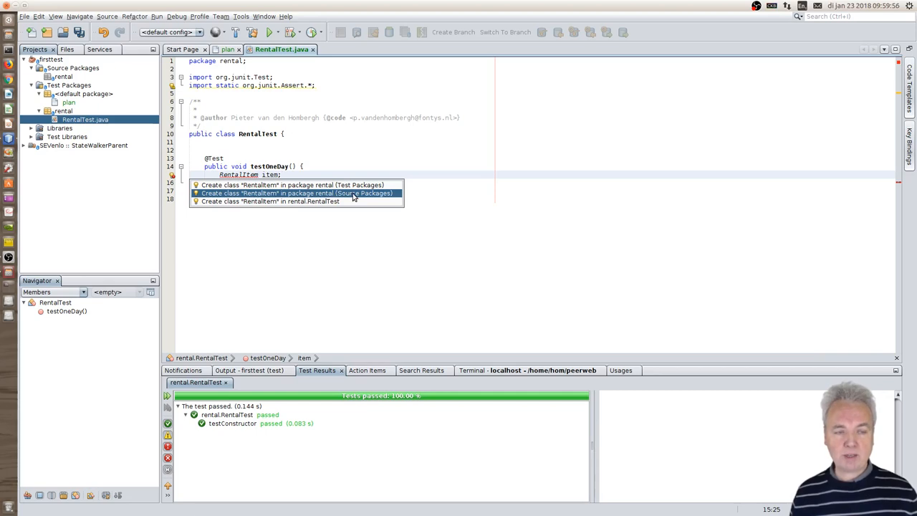
click(295, 193)
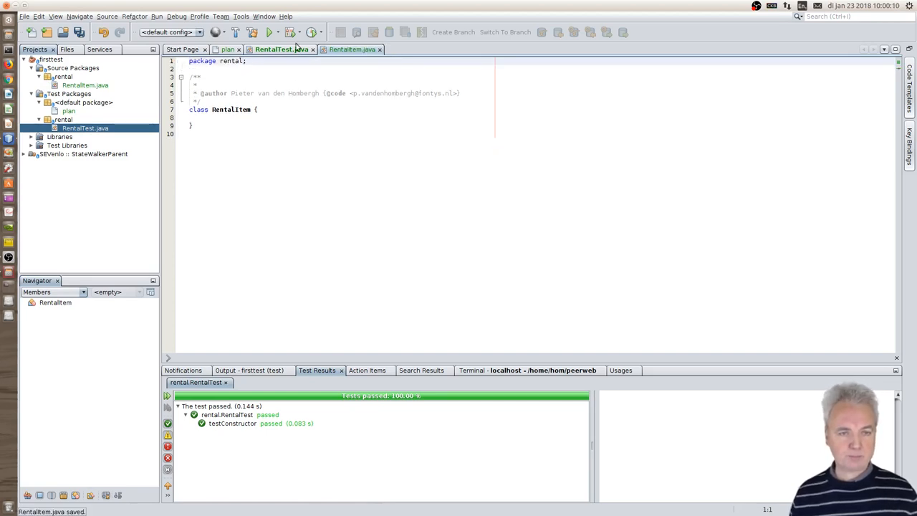
text(RentalItem item;)
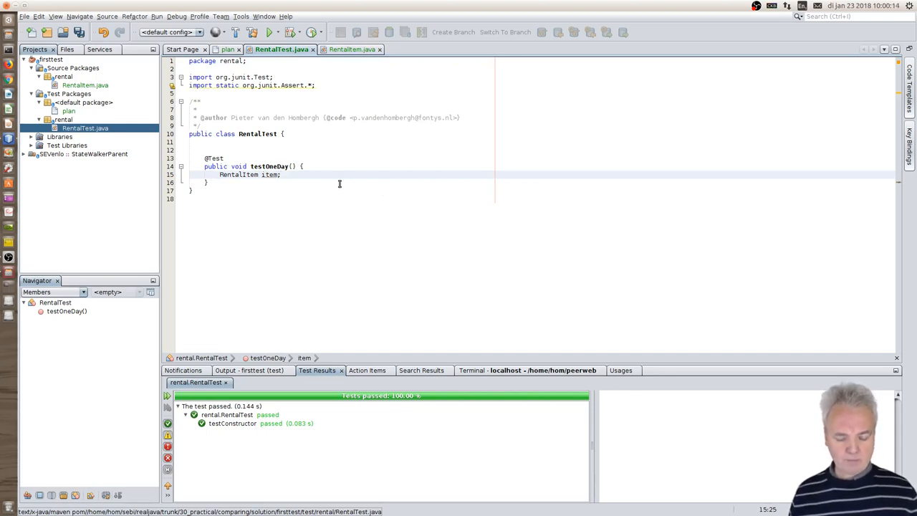
Step: Declare LocalDate startDate and endDate in testOneDay, importing java.time.LocalDate
key(ctrl+s)
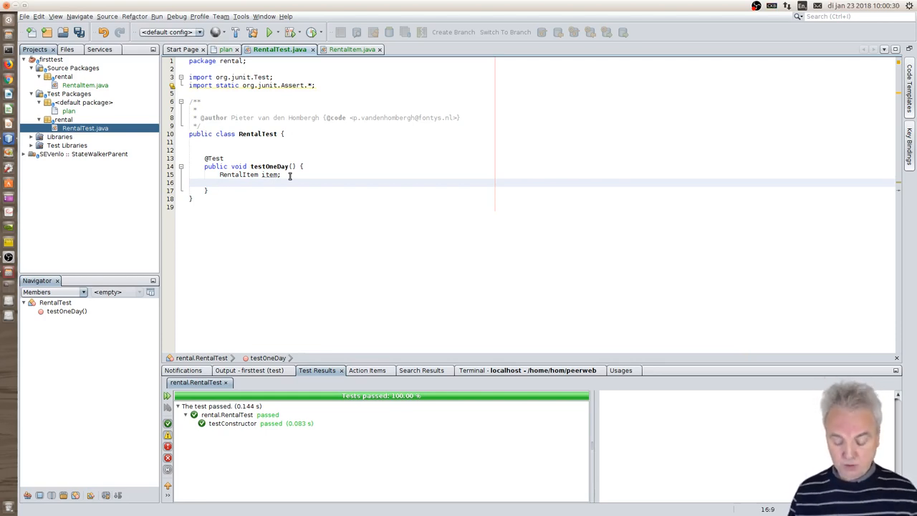
text(LocalDate st)
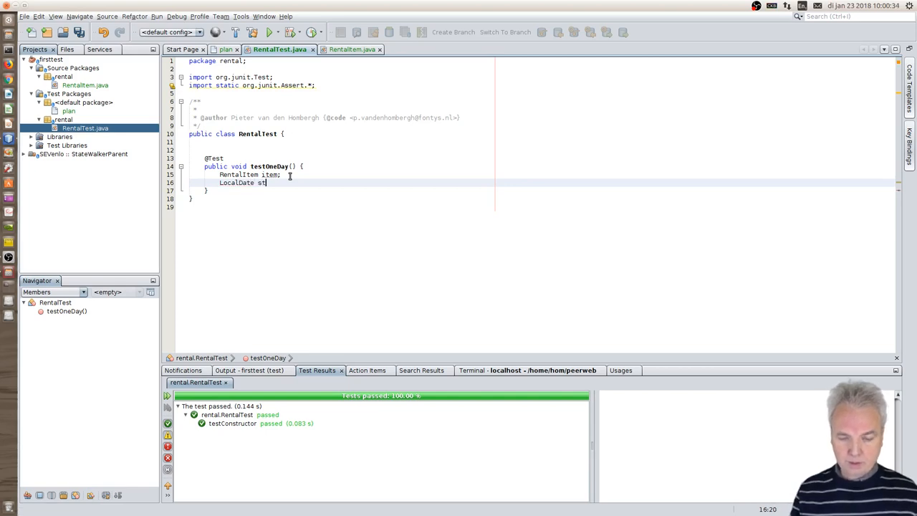
text(artDate;)
text(LocalDate )
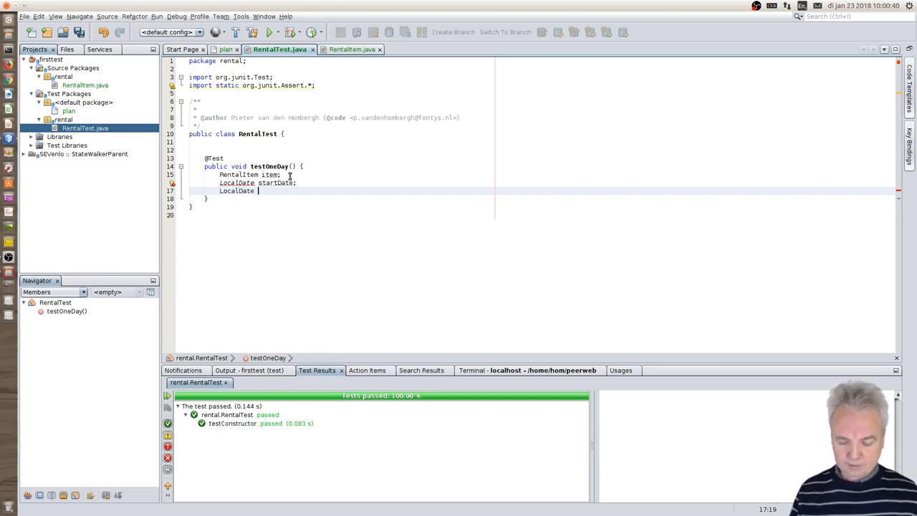
text(endDate)
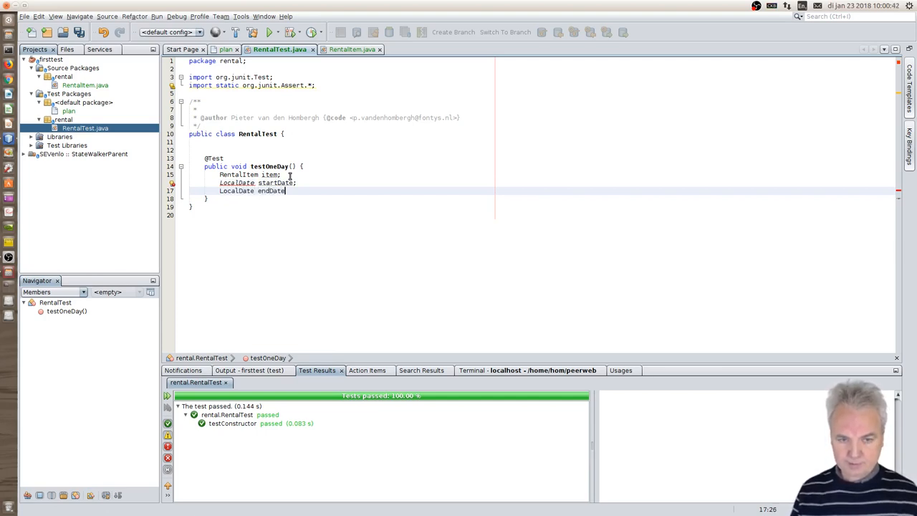
text(;)
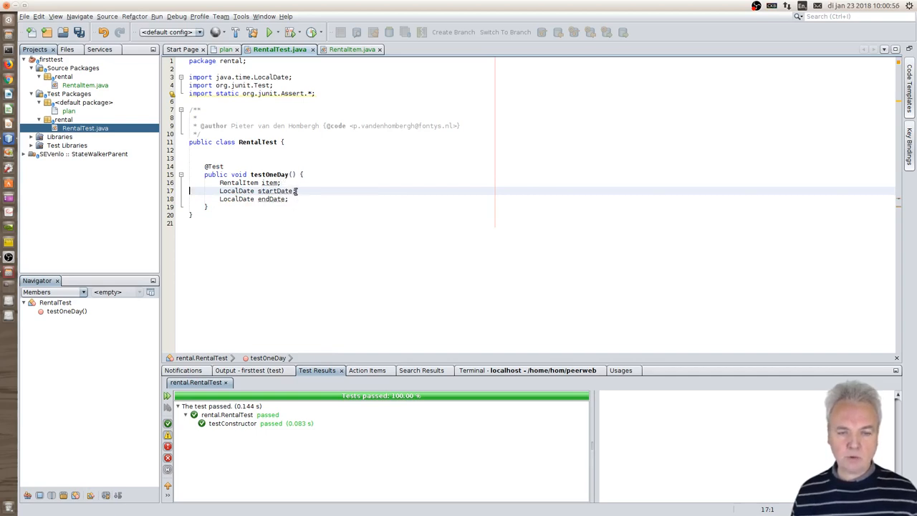
Step: Initialise startDate to LocalDate.now() on line 17
click(289, 199)
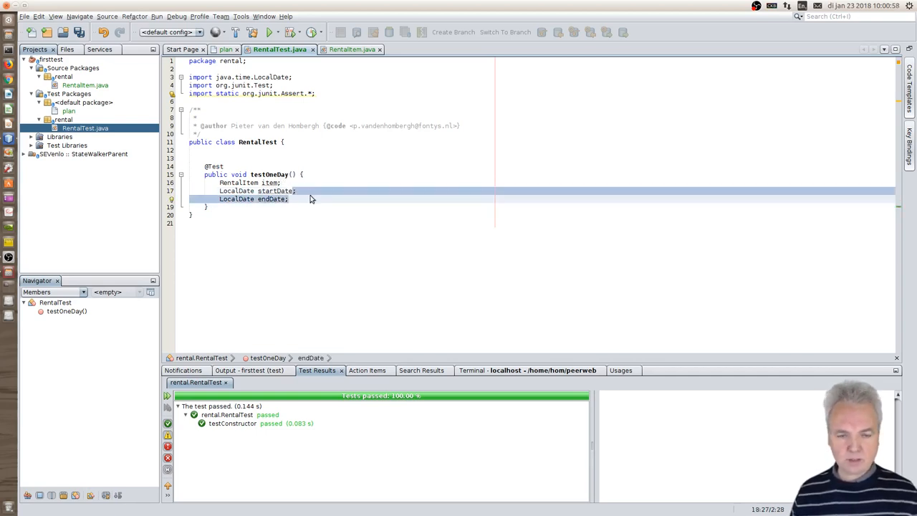
click(298, 199)
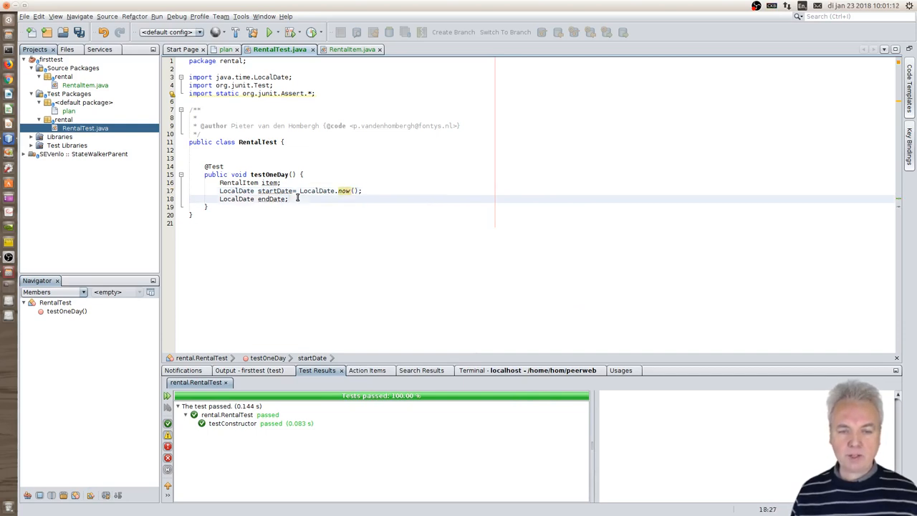
text(=)
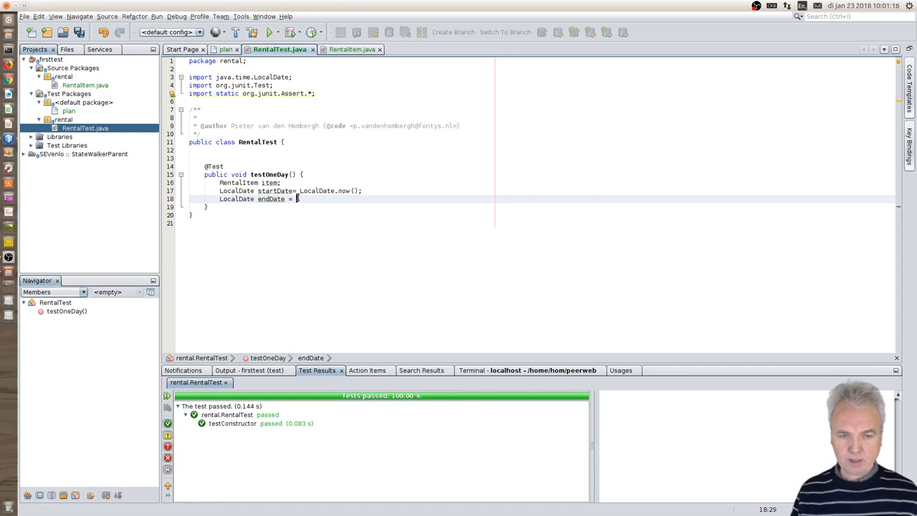
Step: Set endDate to startDate.plusDays(1) and open a new line below
text(startDate.plusDays( 1);)
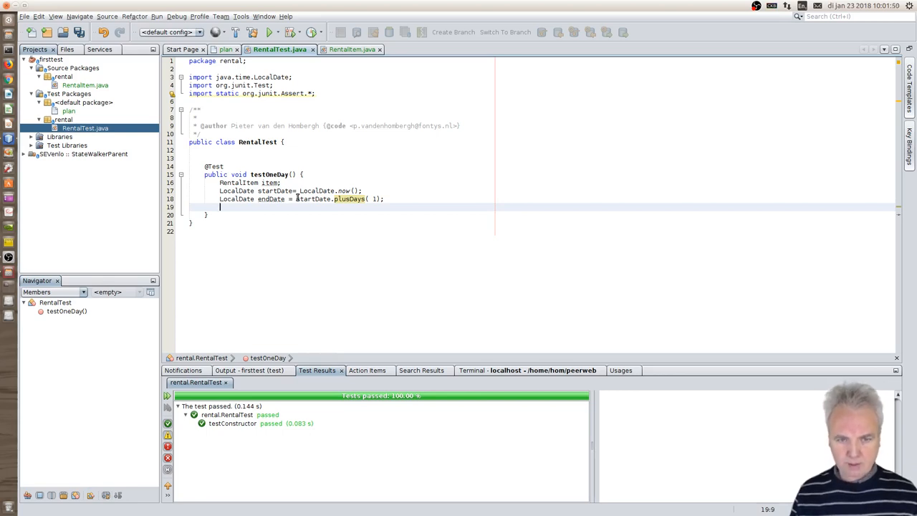
Step: Remove the unfinished endDate line and begin 'item= new' on the RentalItem declaration
text(endDat)
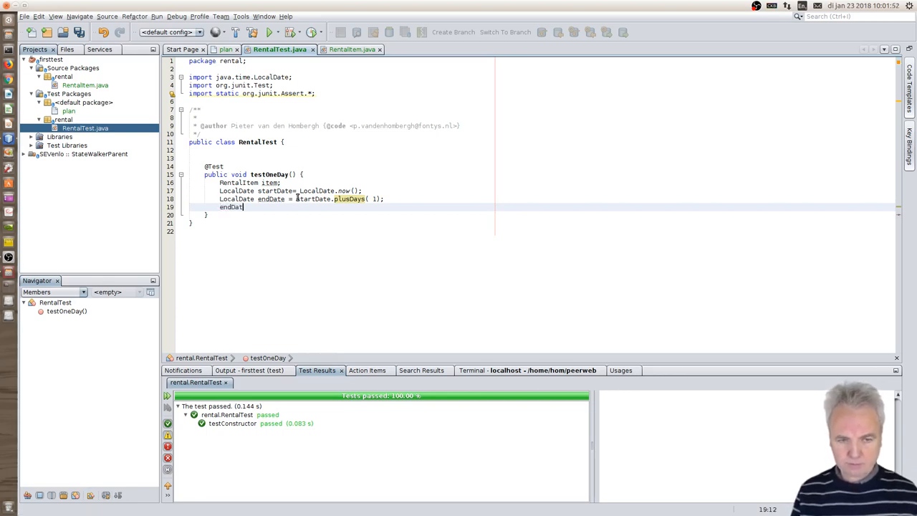
text(.)
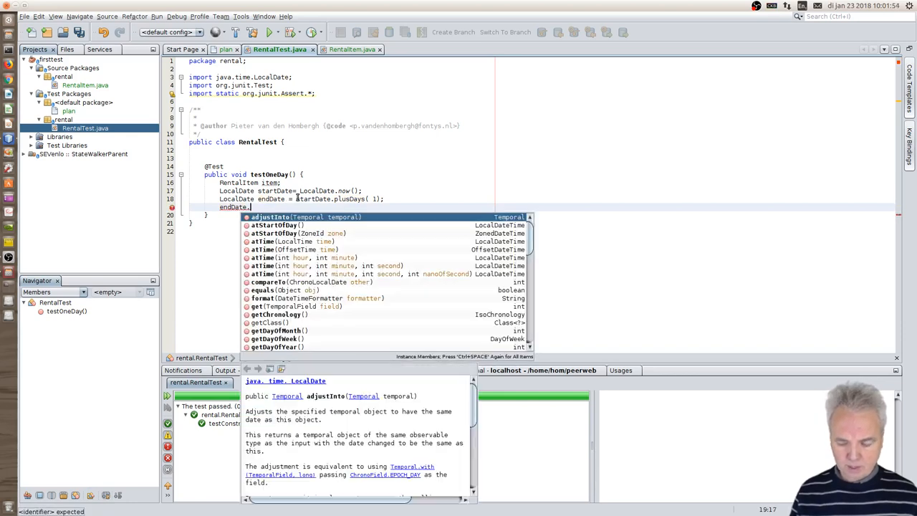
text(m)
click(355, 183)
text(= new)
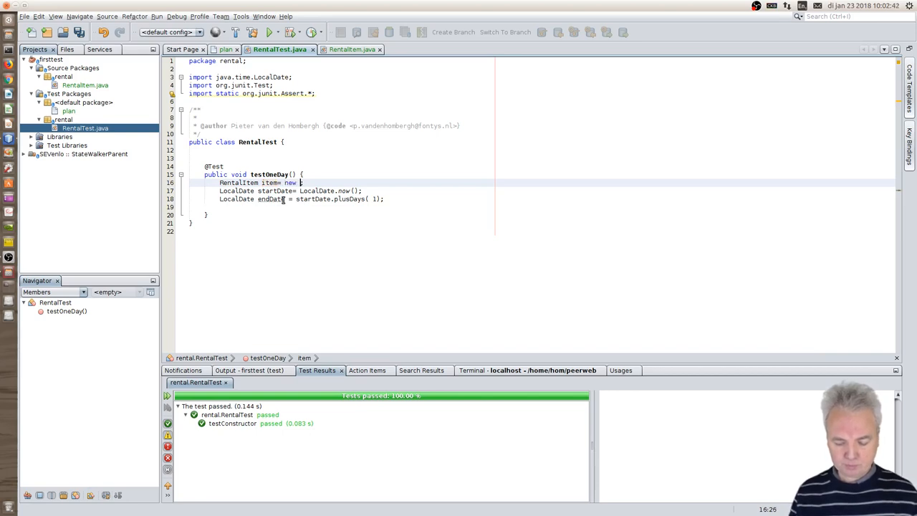
Step: Complete line 16 as 'RentalItem item= new RentalItem();'
text(RRentalItem)
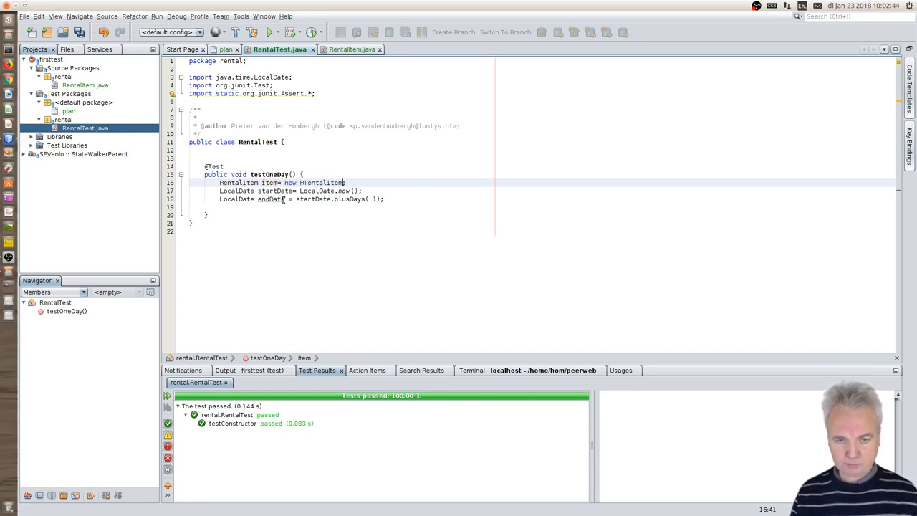
text(();)
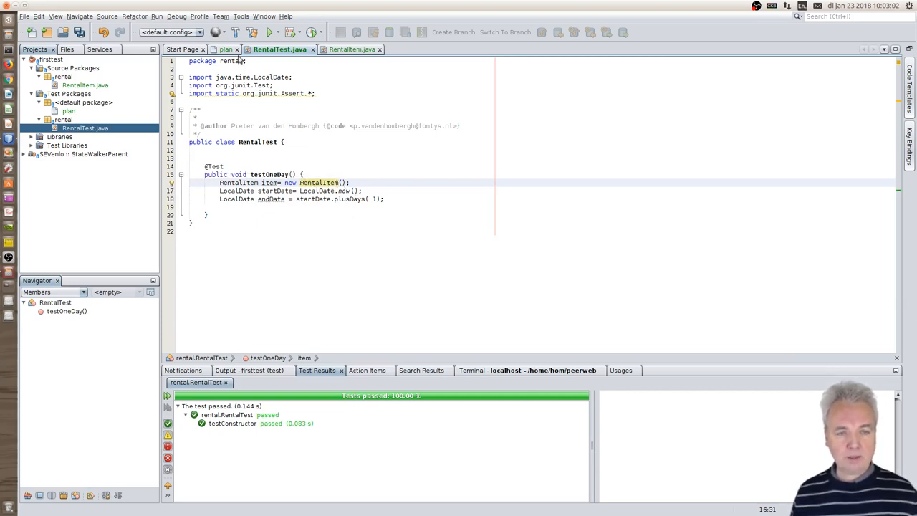
Step: Turn RentalItem into an interface and make item an anonymous new RentalItem(){} in testOneDay
click(226, 50)
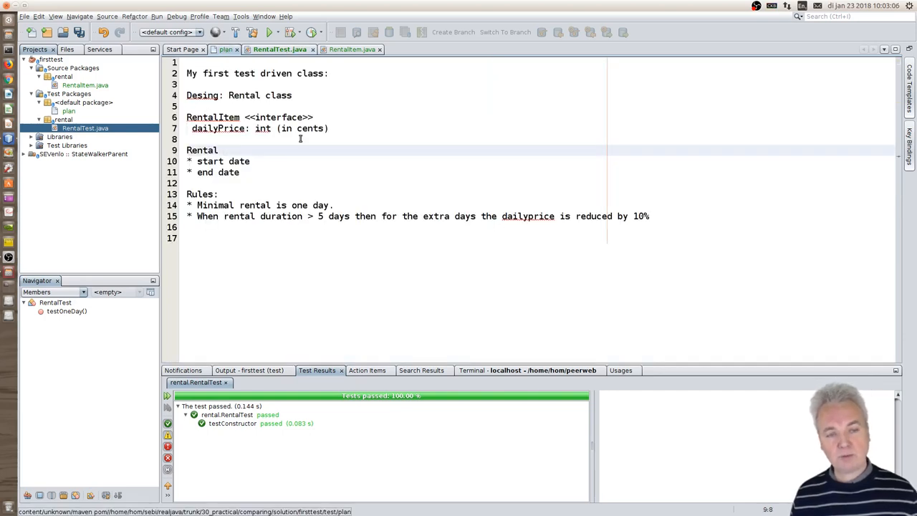
click(84, 84)
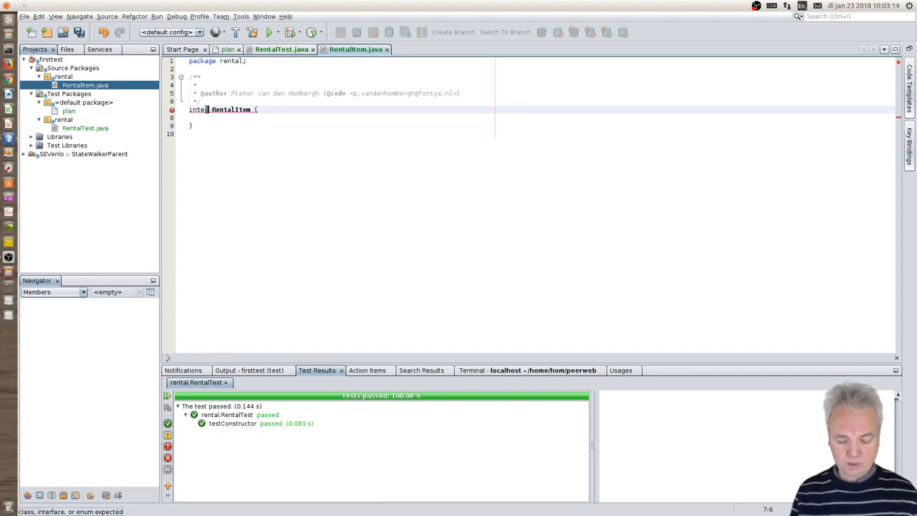
text(rface)
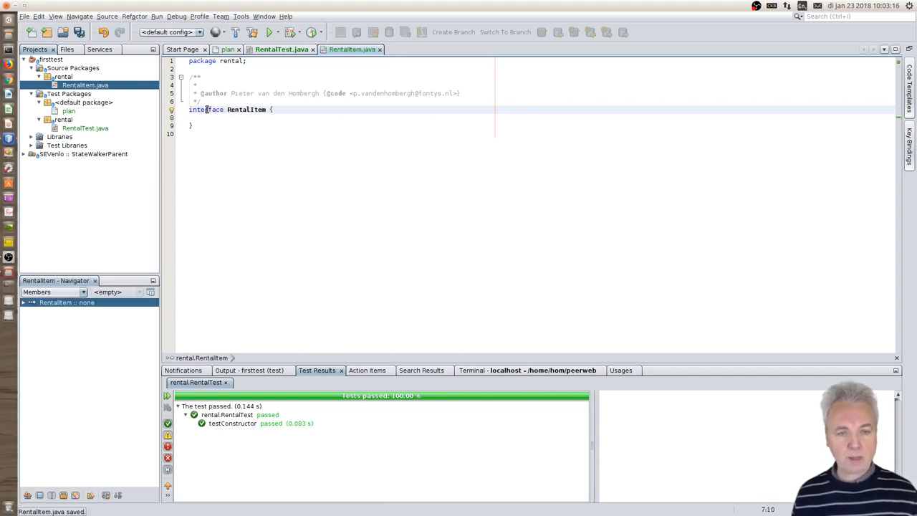
click(218, 118)
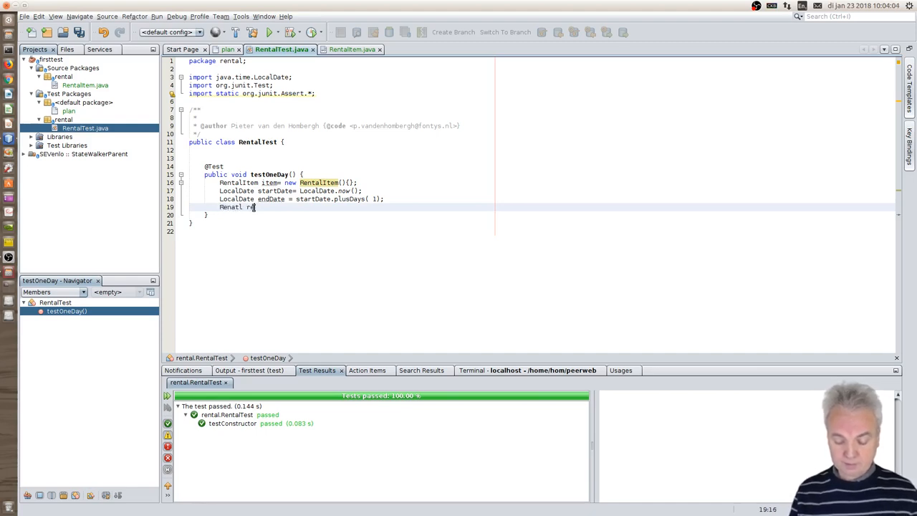
Step: Declare Rental rental = new Rental(item, startDate, endDate) in testOneDay, creating class Rental
text(ental)
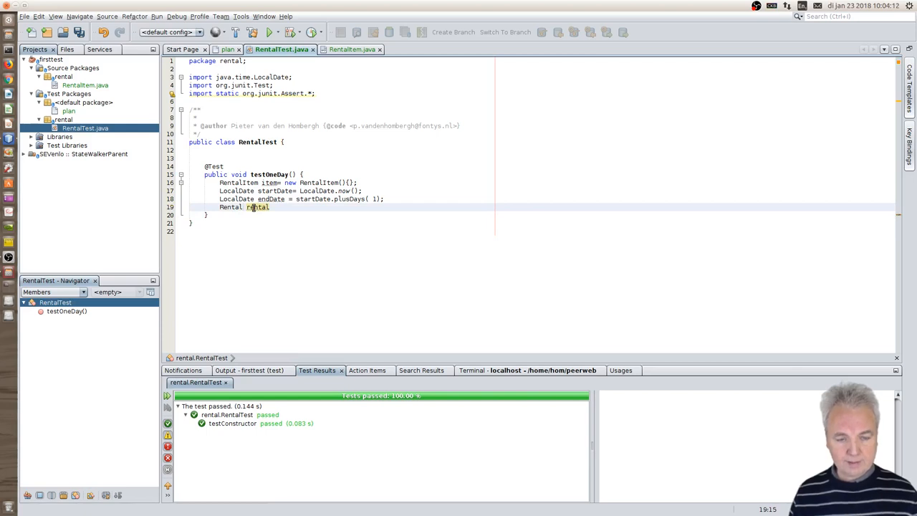
click(268, 207)
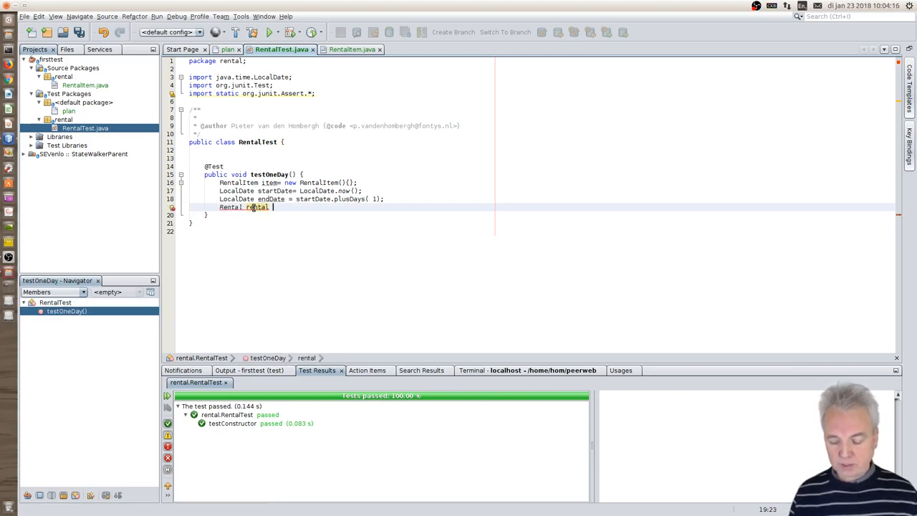
text(= new)
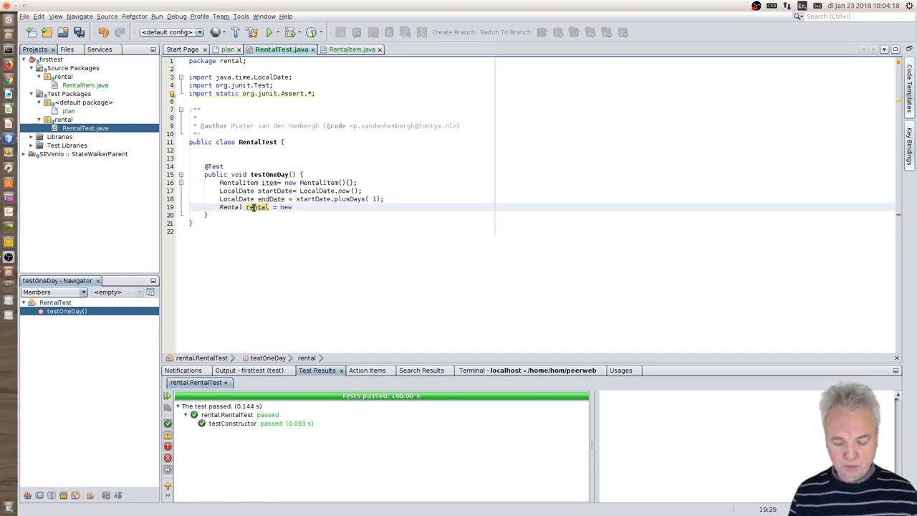
text(Rental())
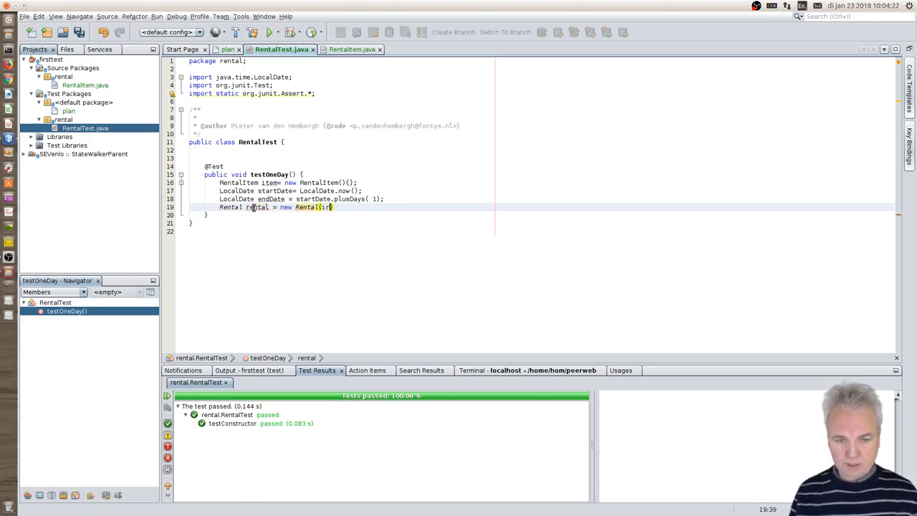
text(item, s)
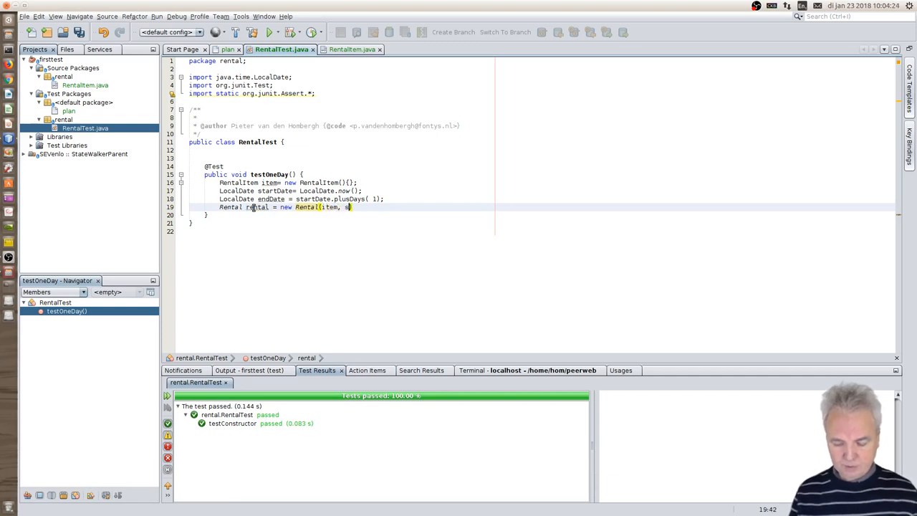
text(tartDate,endDate);)
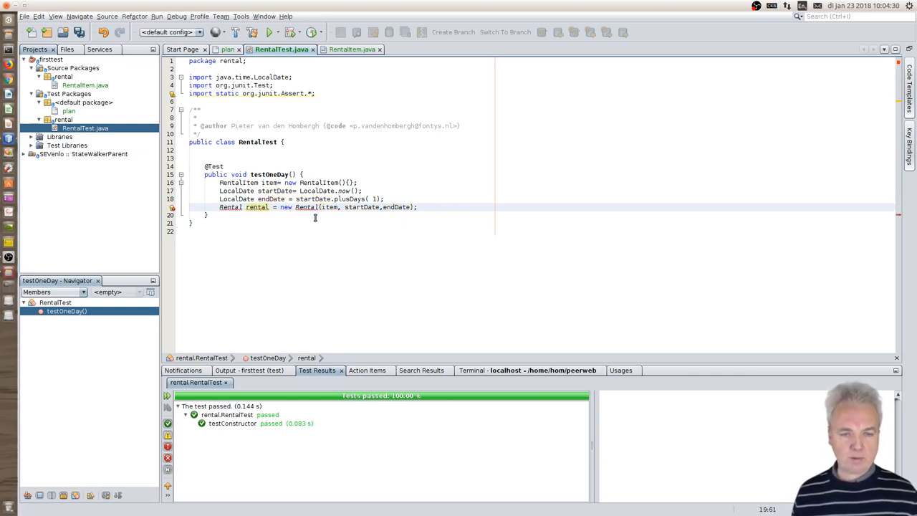
mouse_move(256, 207)
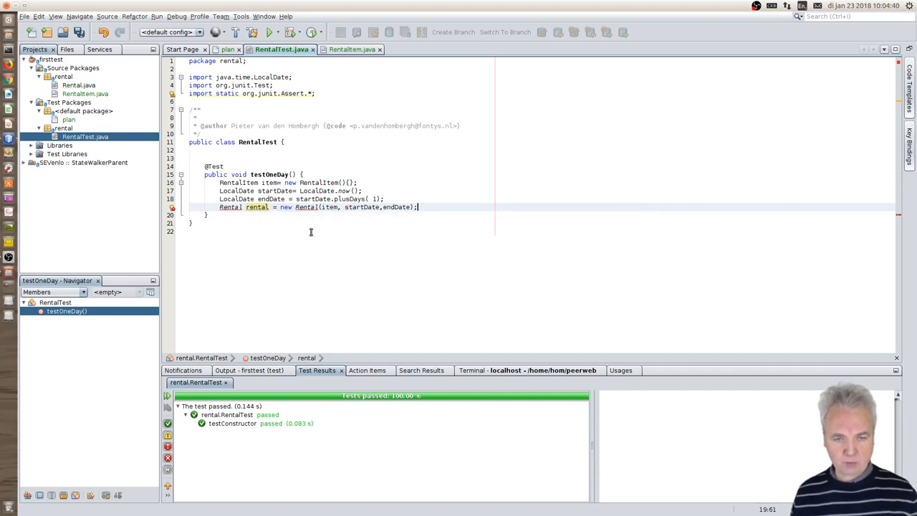
Step: Generate the Rental(item, startDate, endDate) constructor and remove its placeholder throw statement
click(411, 49)
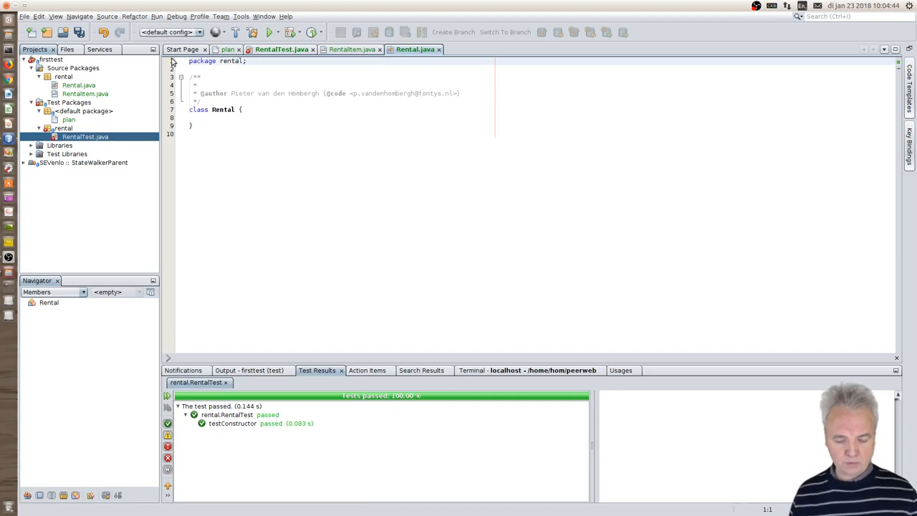
click(84, 137)
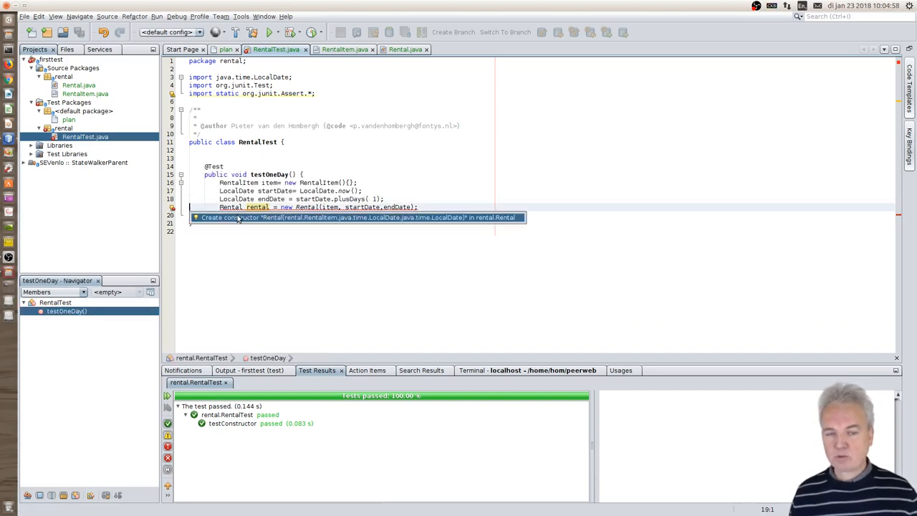
click(357, 217)
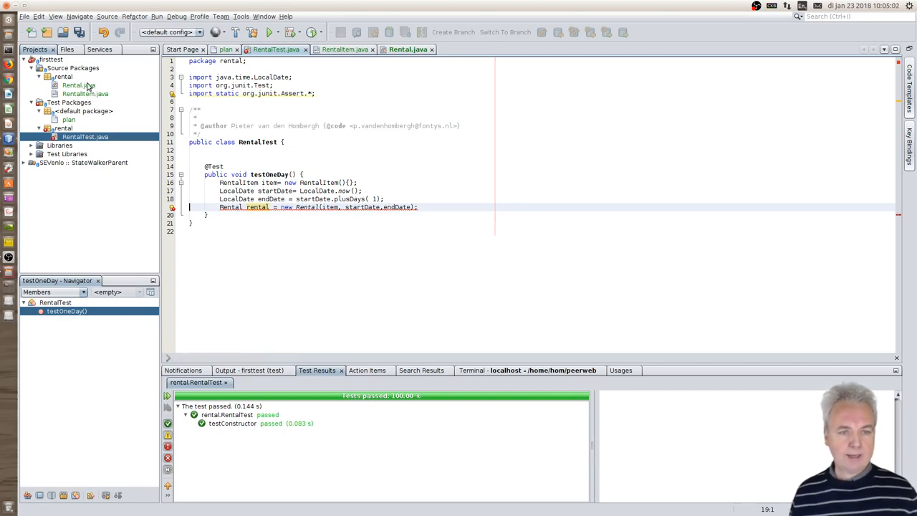
click(78, 84)
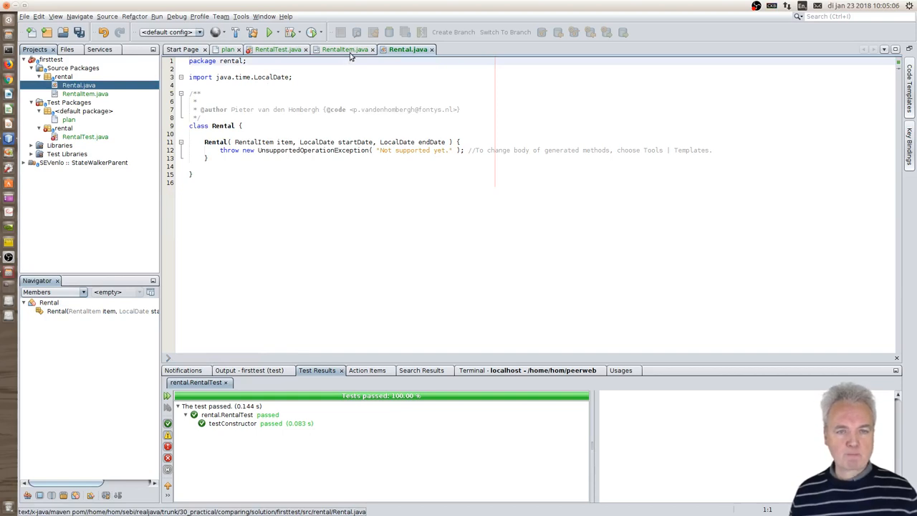
click(344, 49)
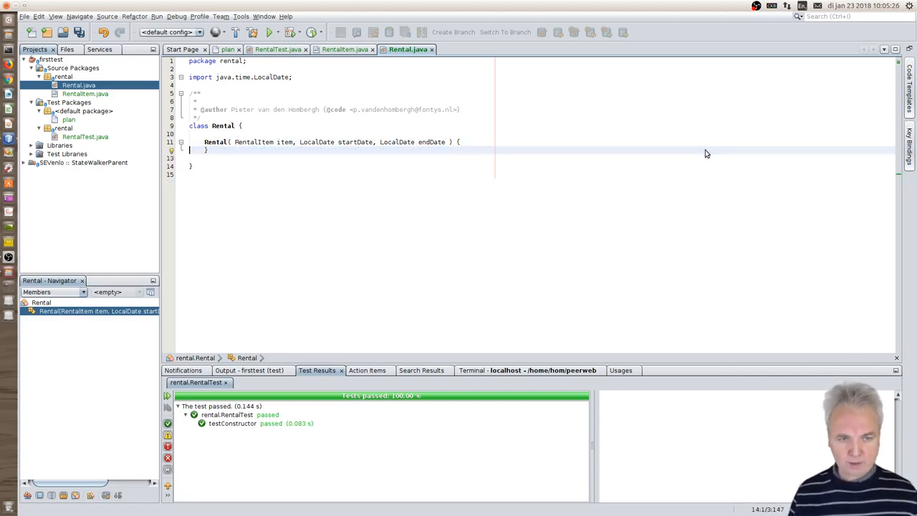
Step: Assign this.item, this.startDate and this.endDate in the Rental constructor, backed by private final fields
click(466, 142)
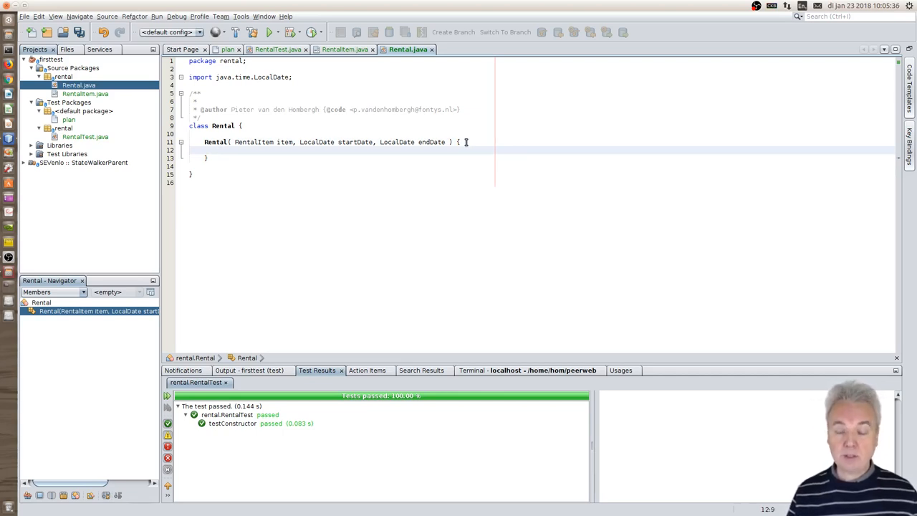
text(this.item=i)
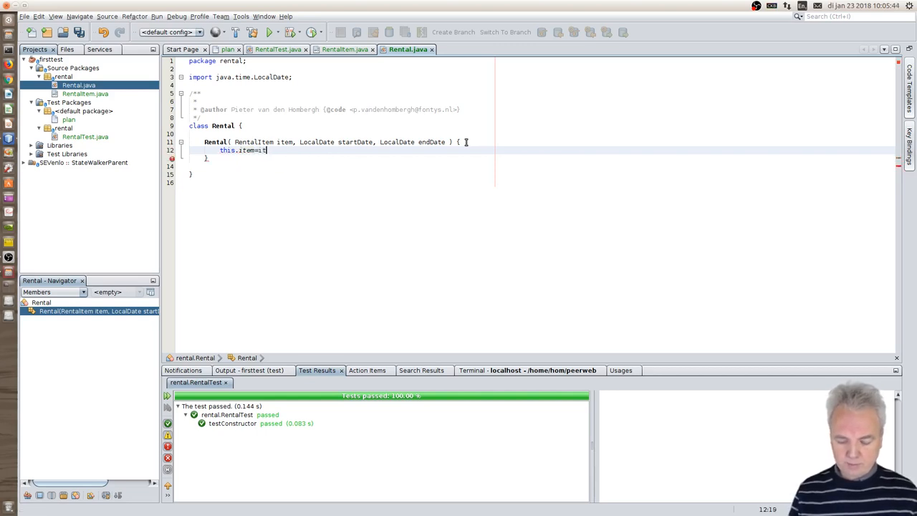
text(tem;)
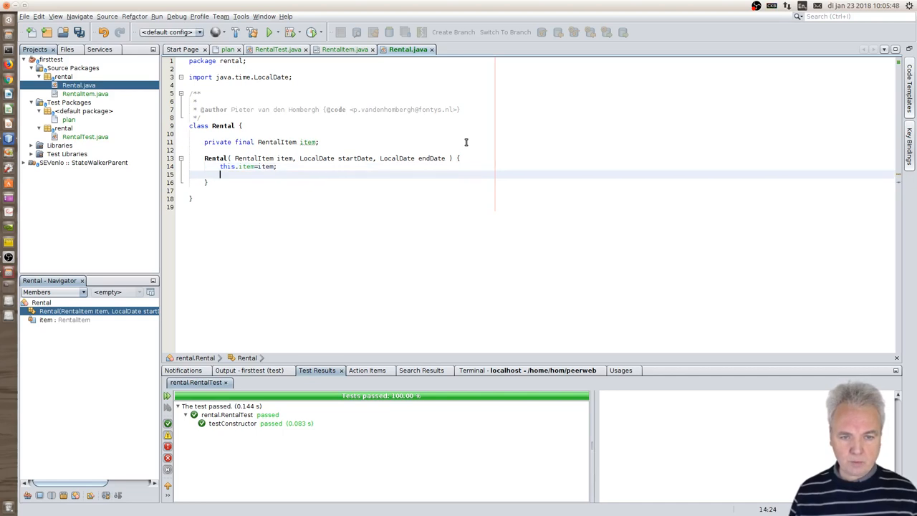
text(this.)
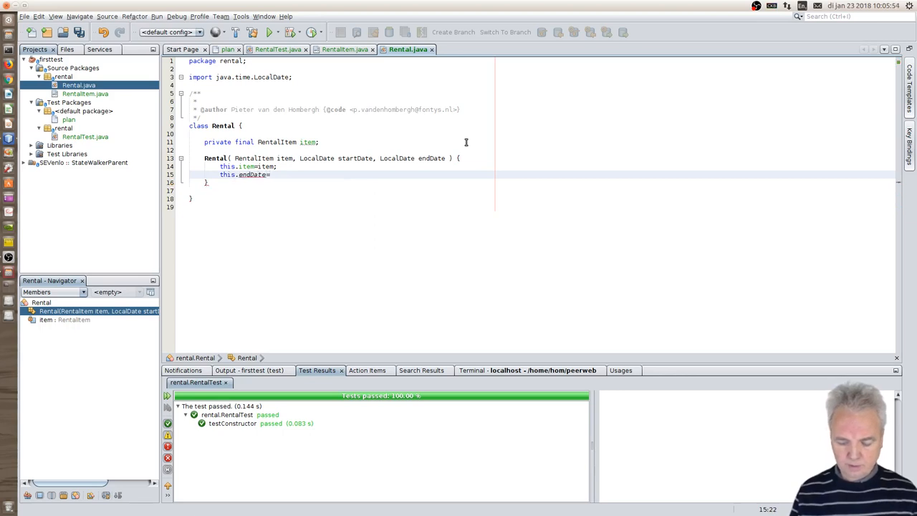
text(endDate)
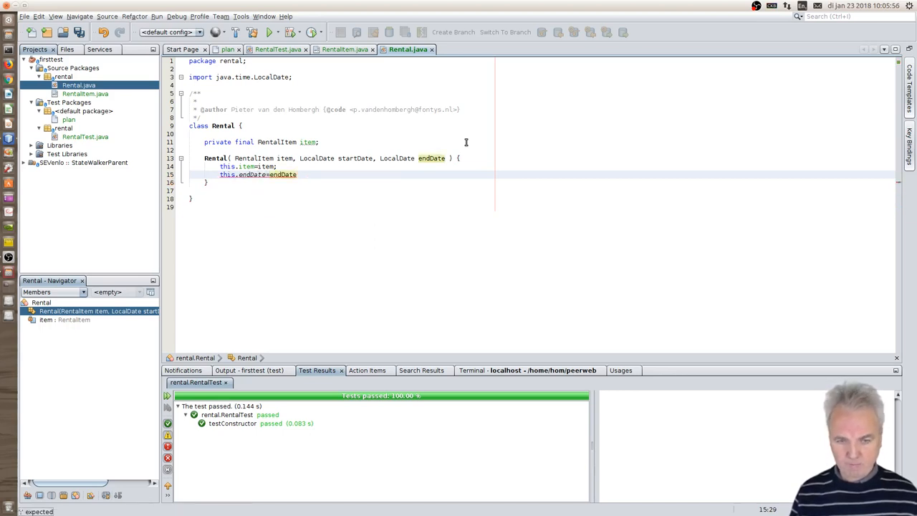
key(Return)
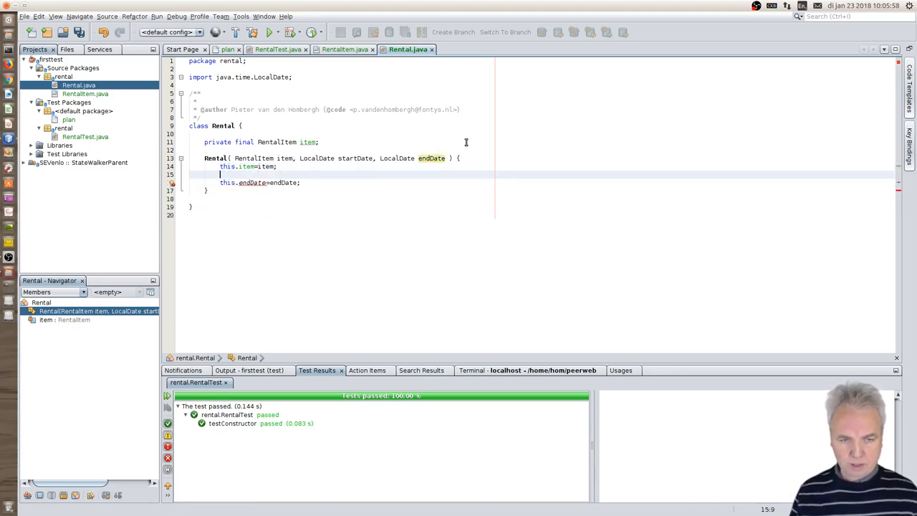
text(this.)
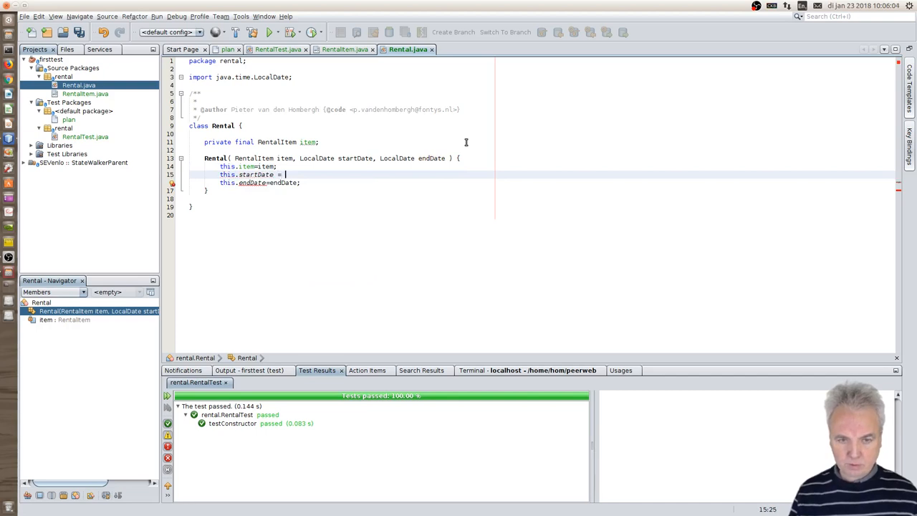
text(startDate;)
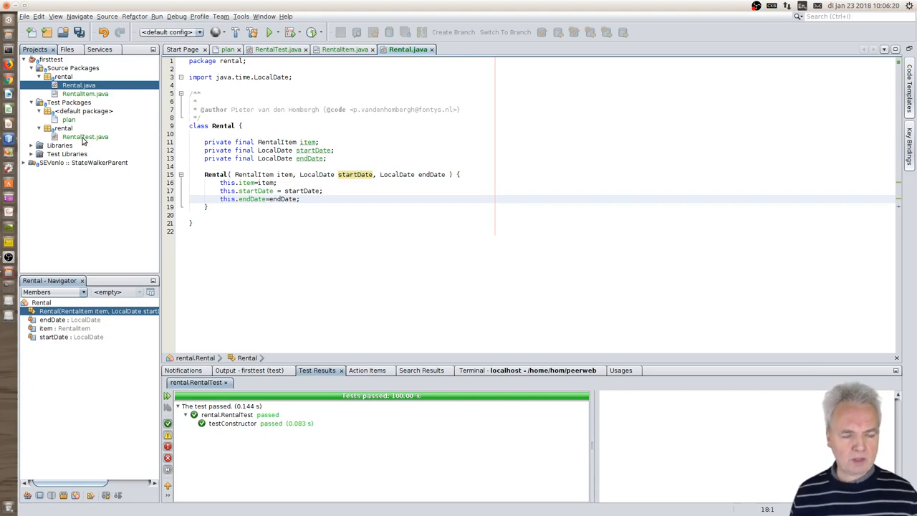
Step: In testOneDay, add int expected = 10_00 and int actual = rental.getCost()
click(85, 137)
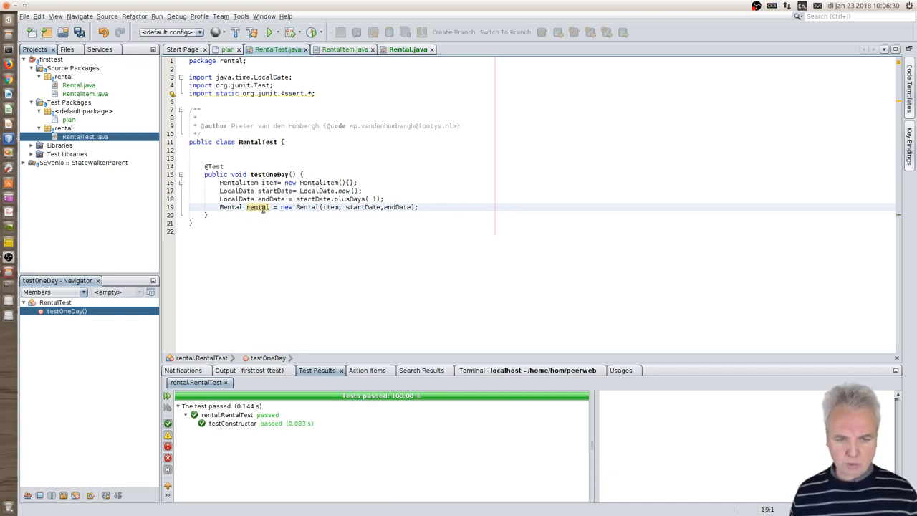
click(422, 207)
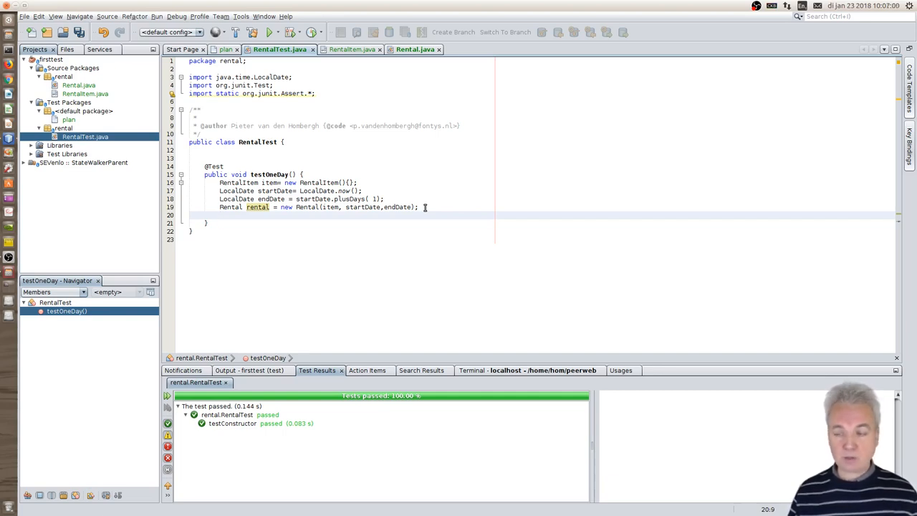
text(i)
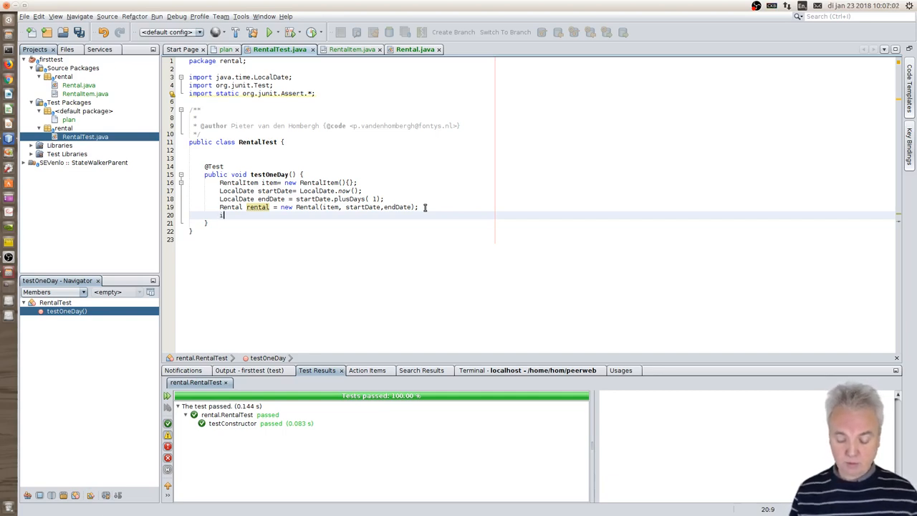
text(int expected = 10_00;)
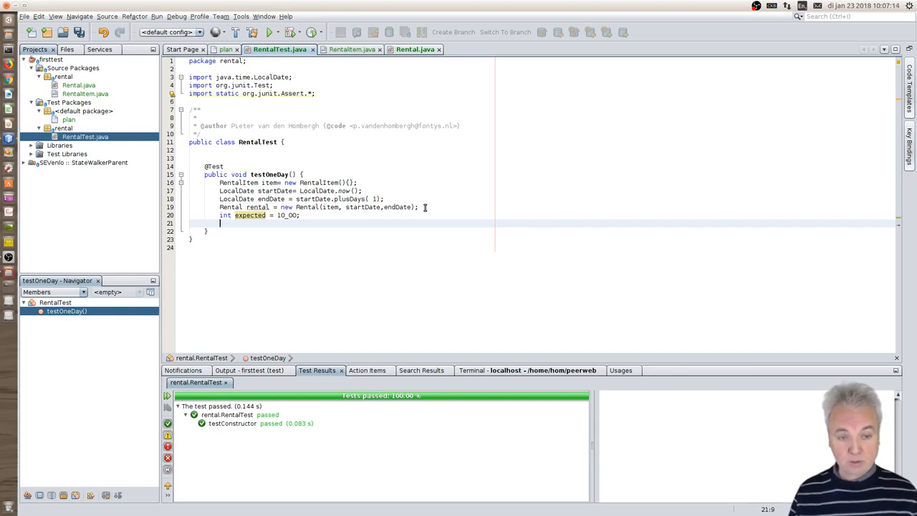
text(int actual =)
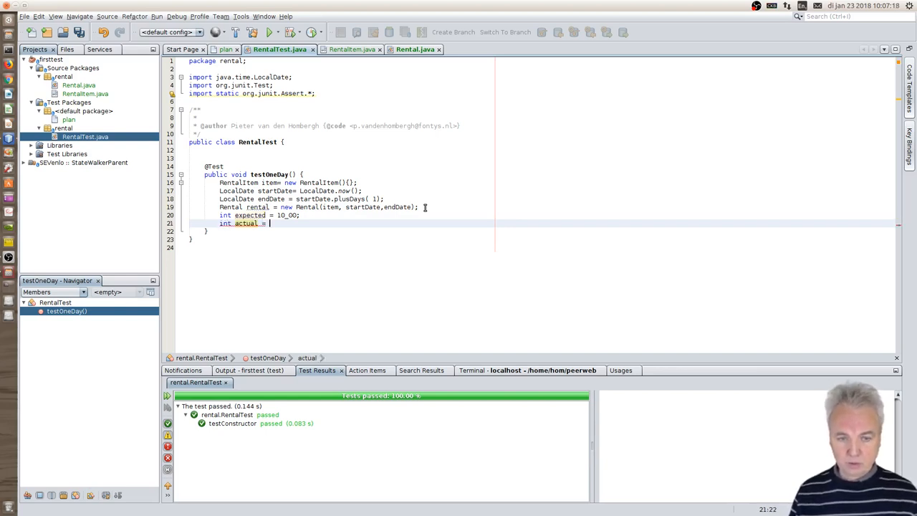
text(rentel)
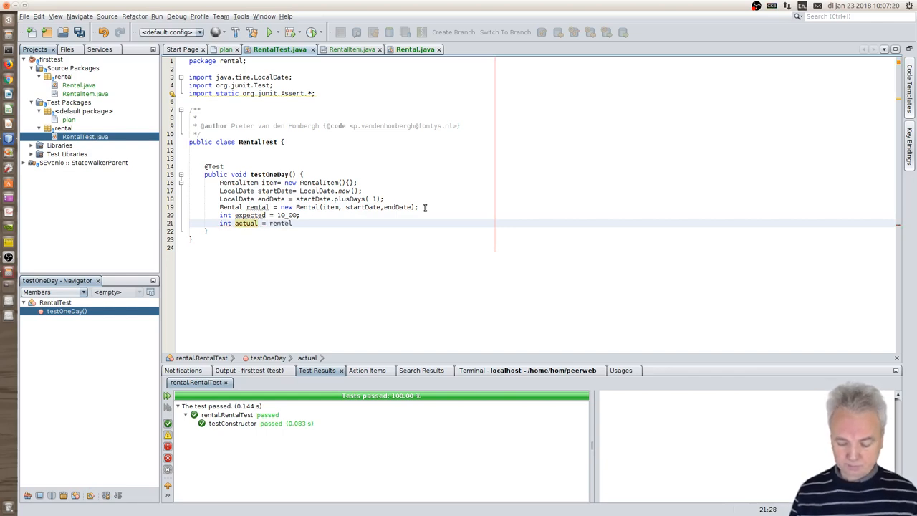
text(.ghetCost();)
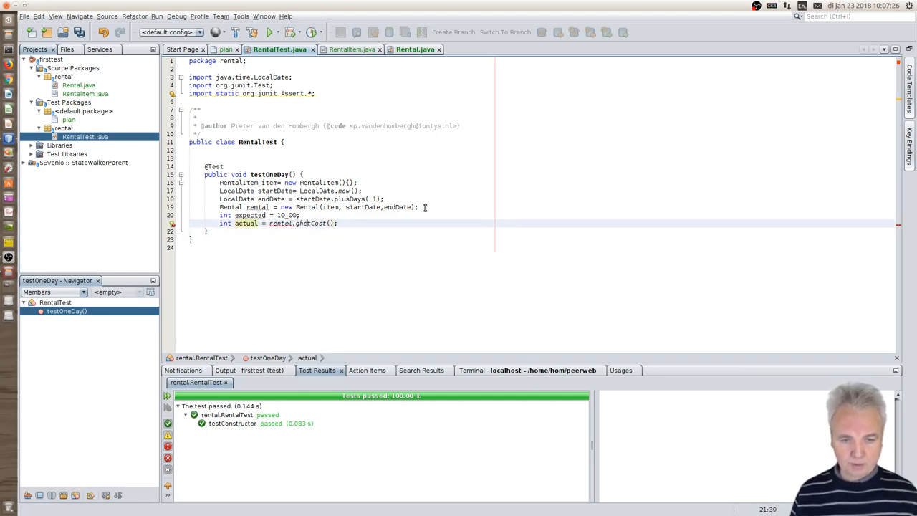
Step: Create an int getCost() in Rental that returns 0, and save Rental.java
text(getCost)
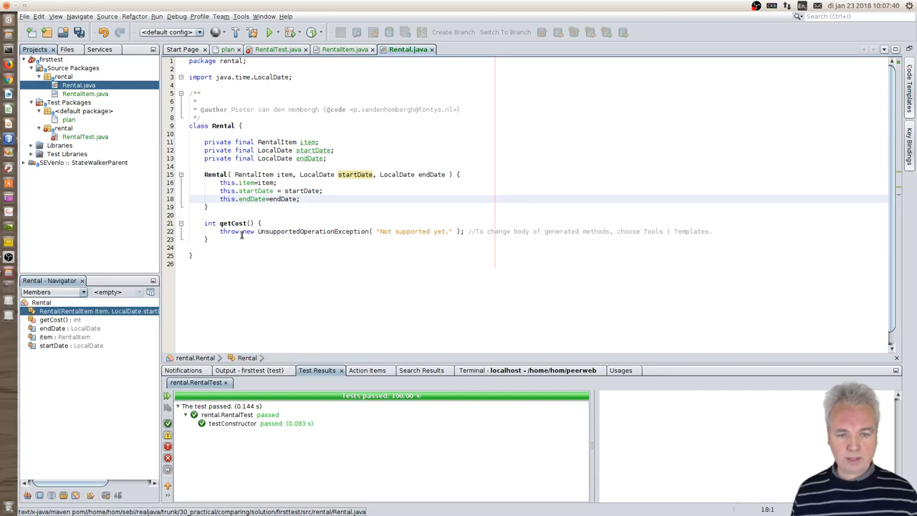
click(265, 223)
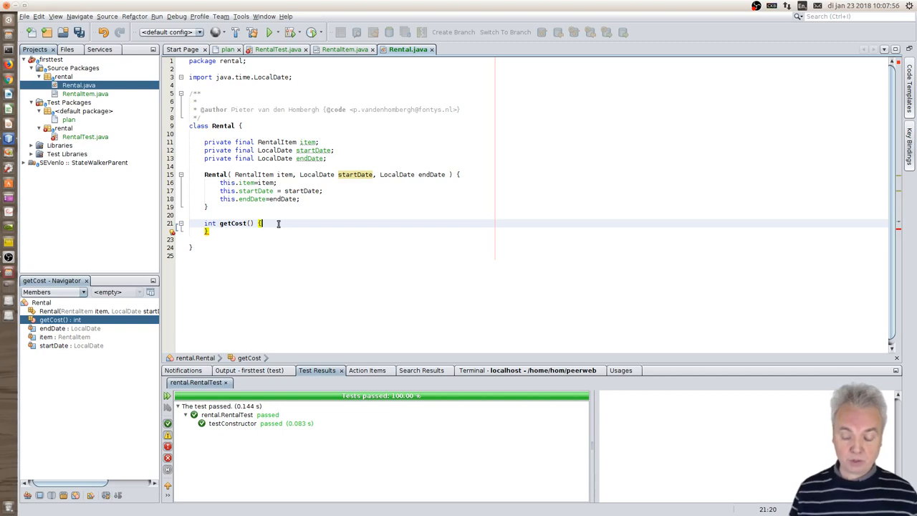
key(Return)
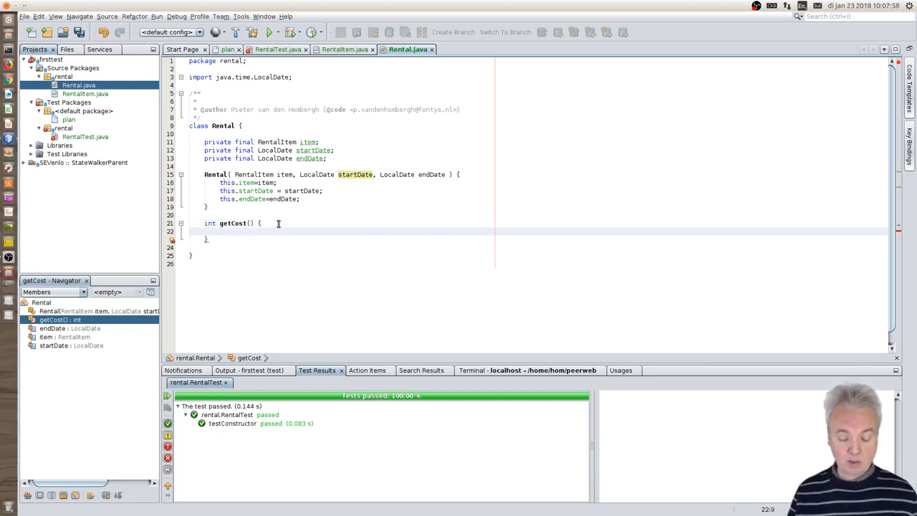
text(return)
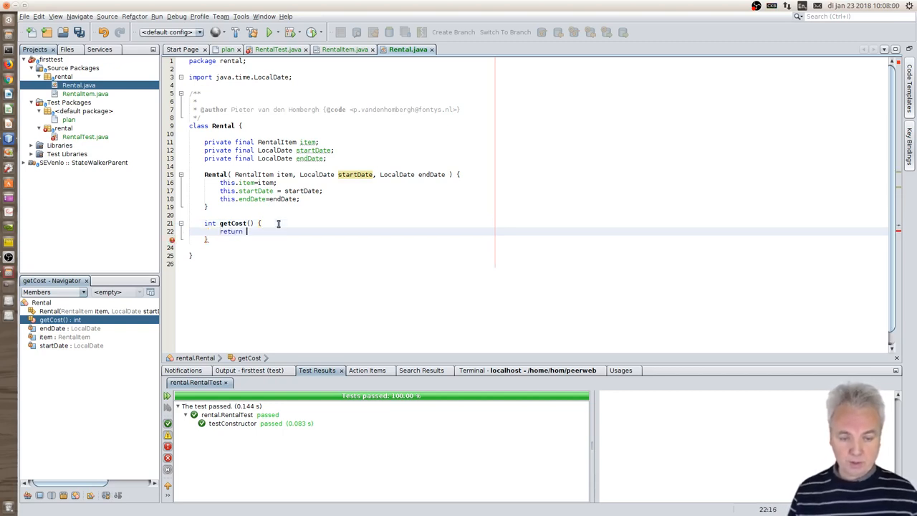
text(0;)
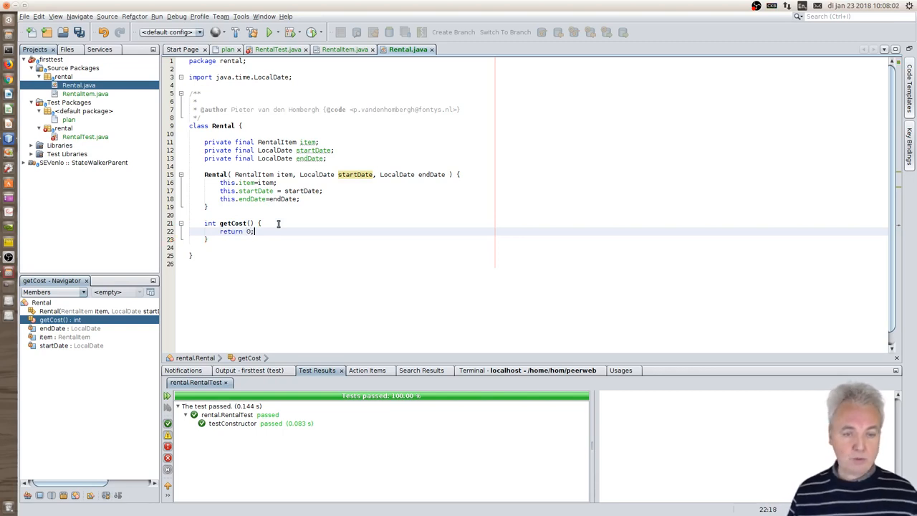
key(ctrl+s)
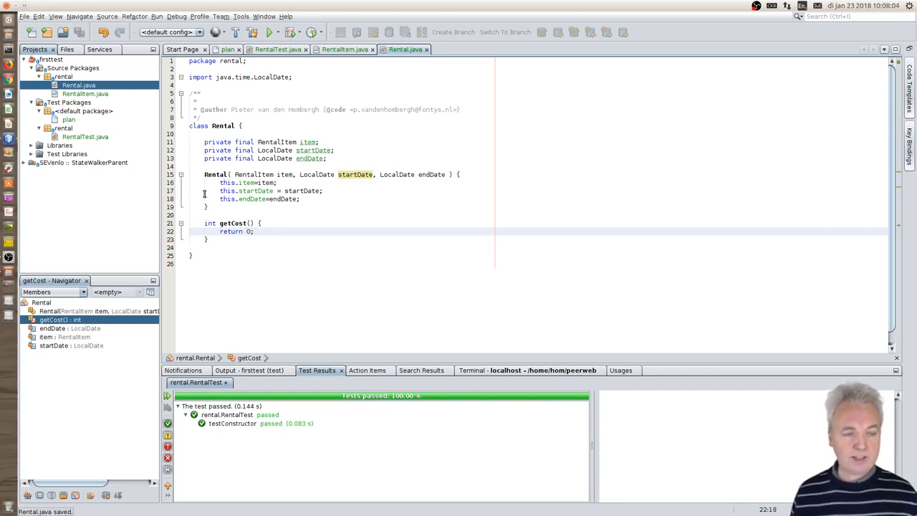
click(85, 137)
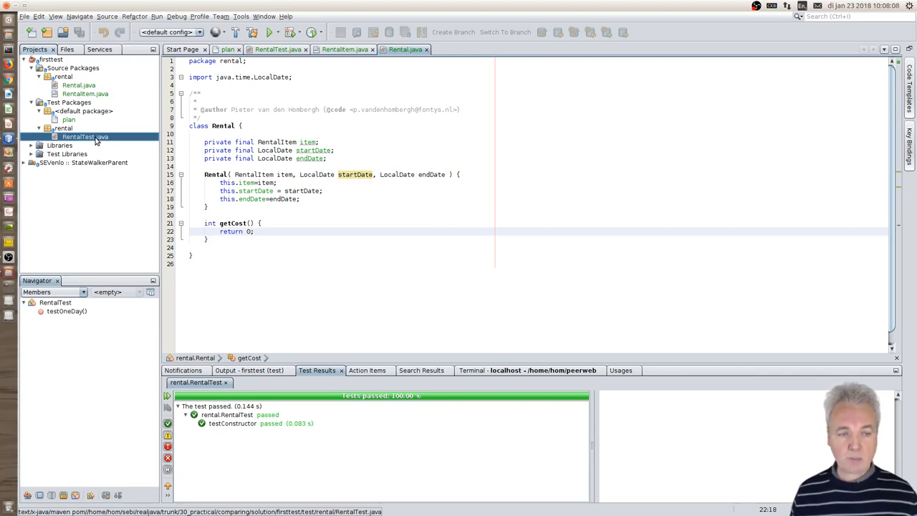
Step: End testOneDay with assertEquals("different values", expected, actual) and save RentalTest.java
click(278, 50)
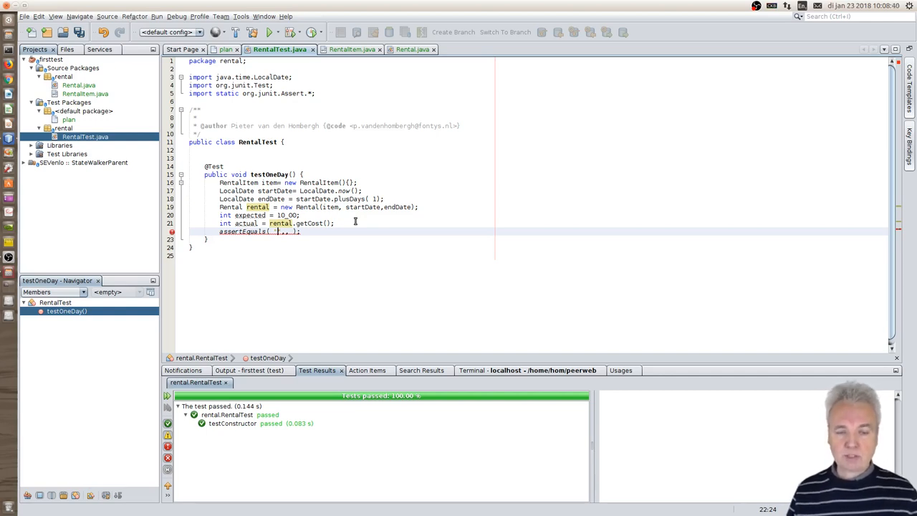
text(different)
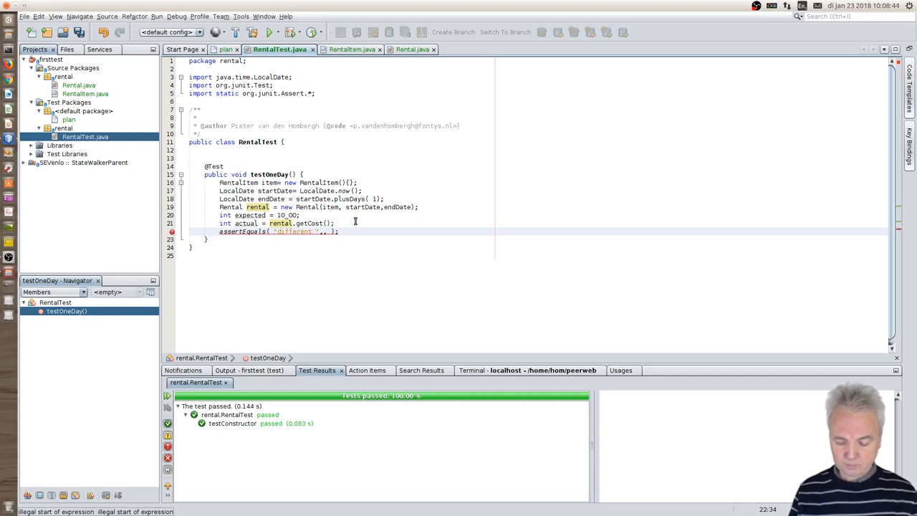
text(values)
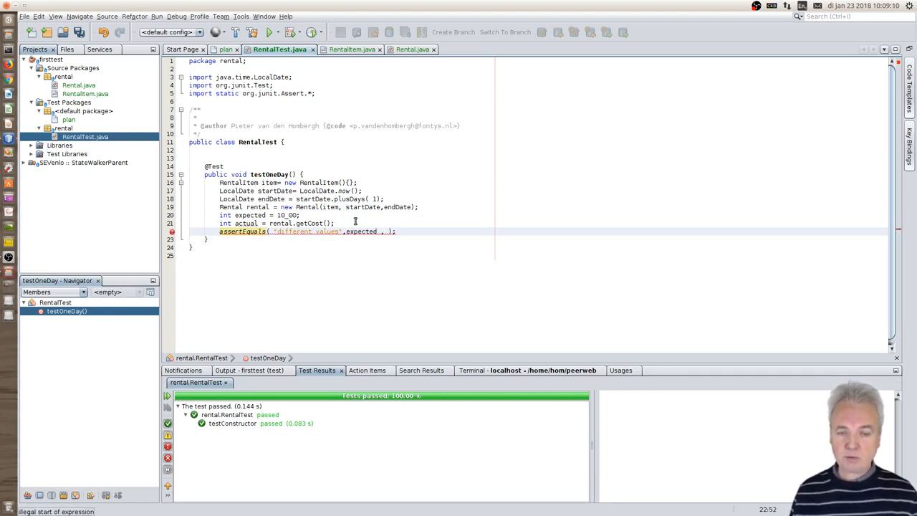
text(actual)
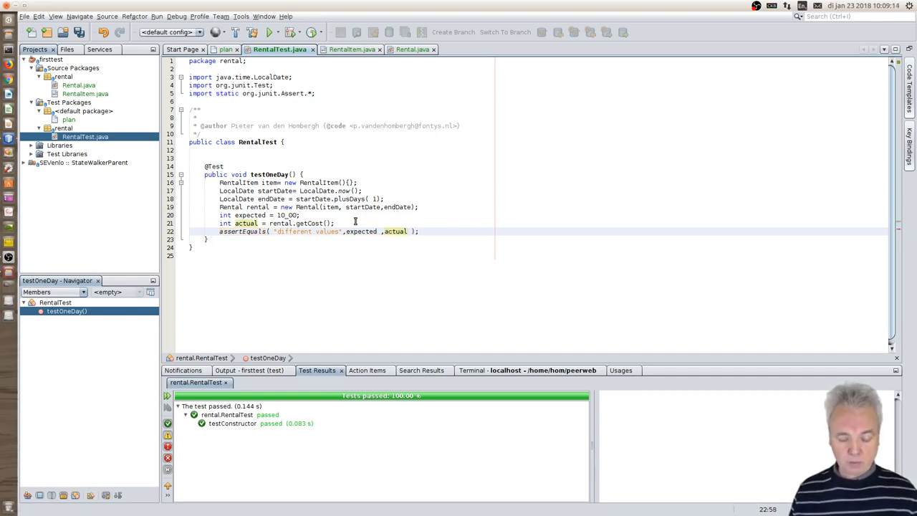
key(ctrl+s)
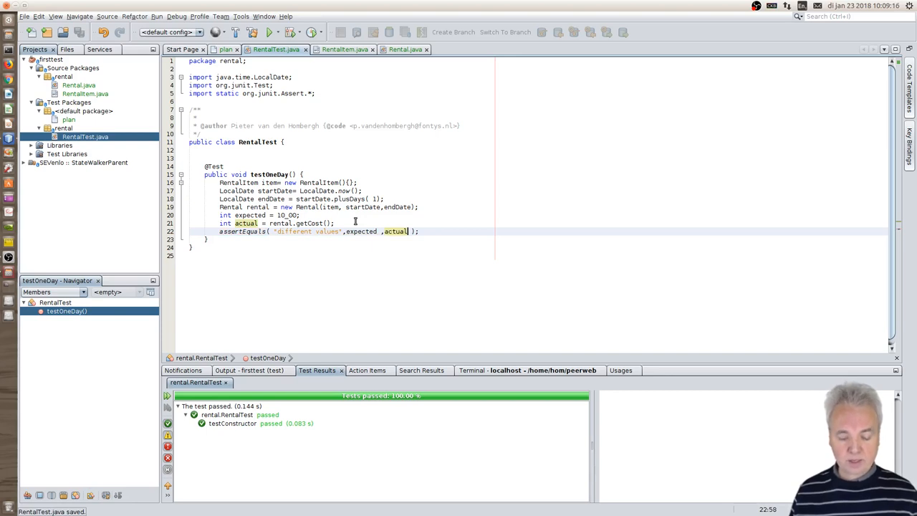